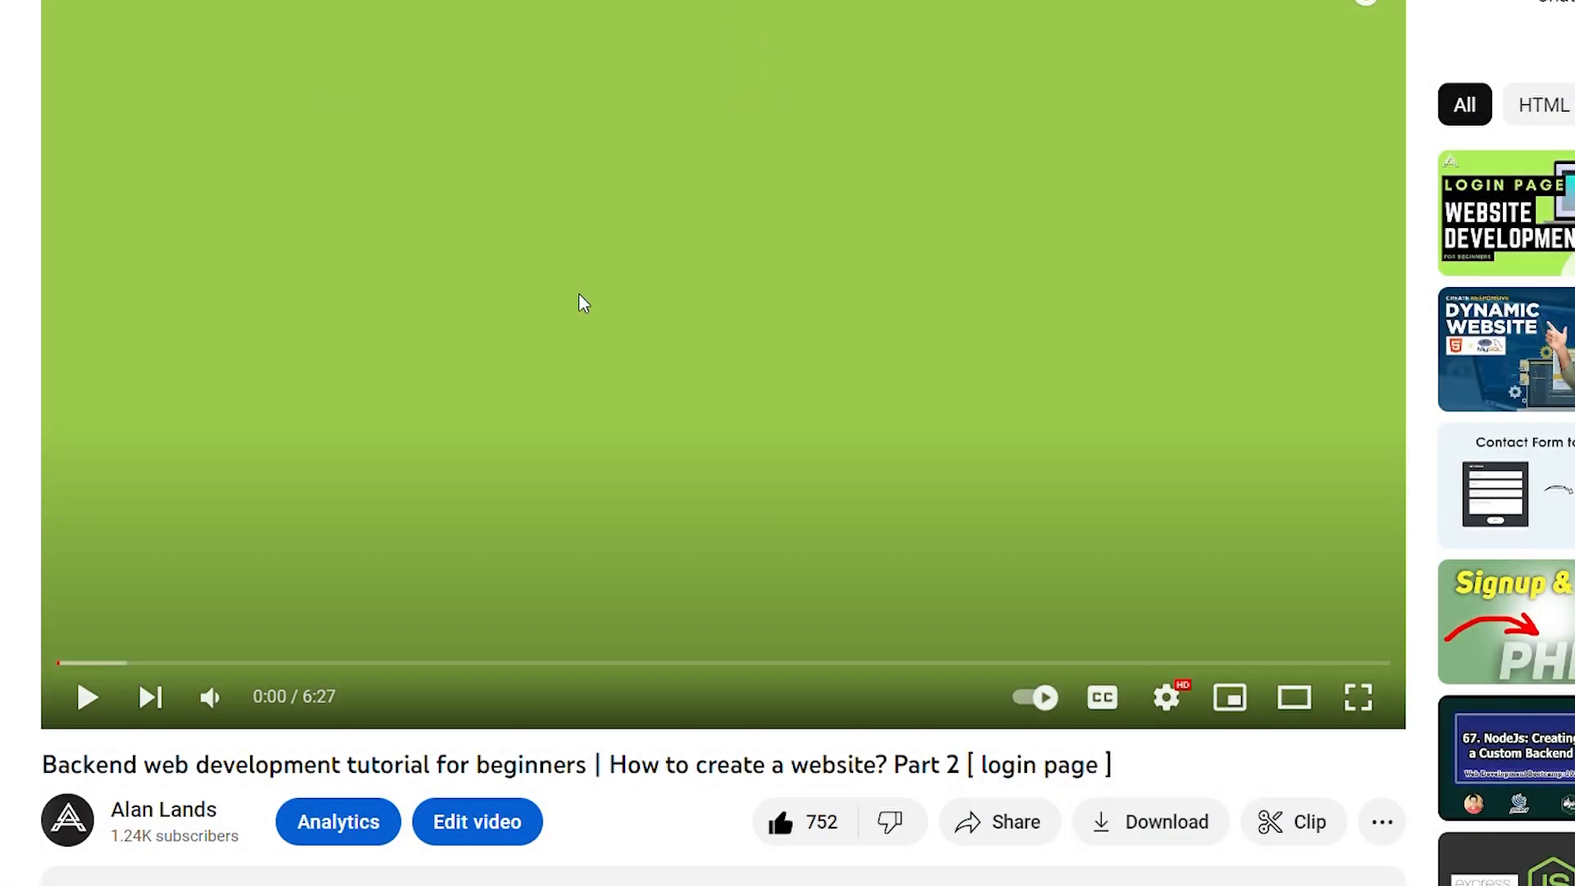
Step: Advance the slides to the login.php code where $username is concatenated into the SELECT query
scroll("down", 3)
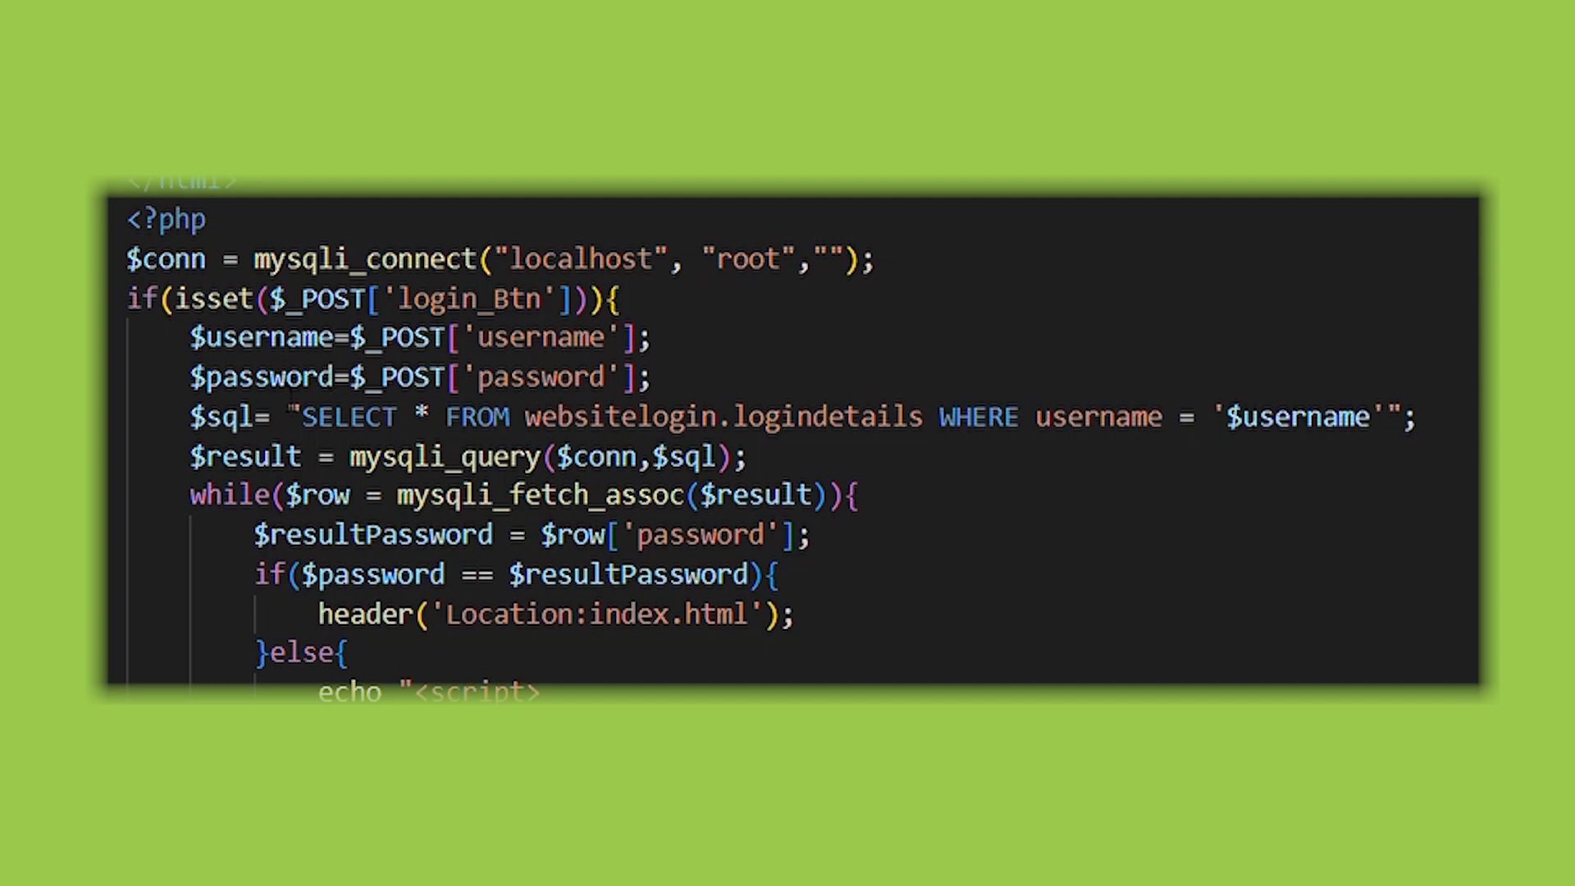
left_click(190, 416)
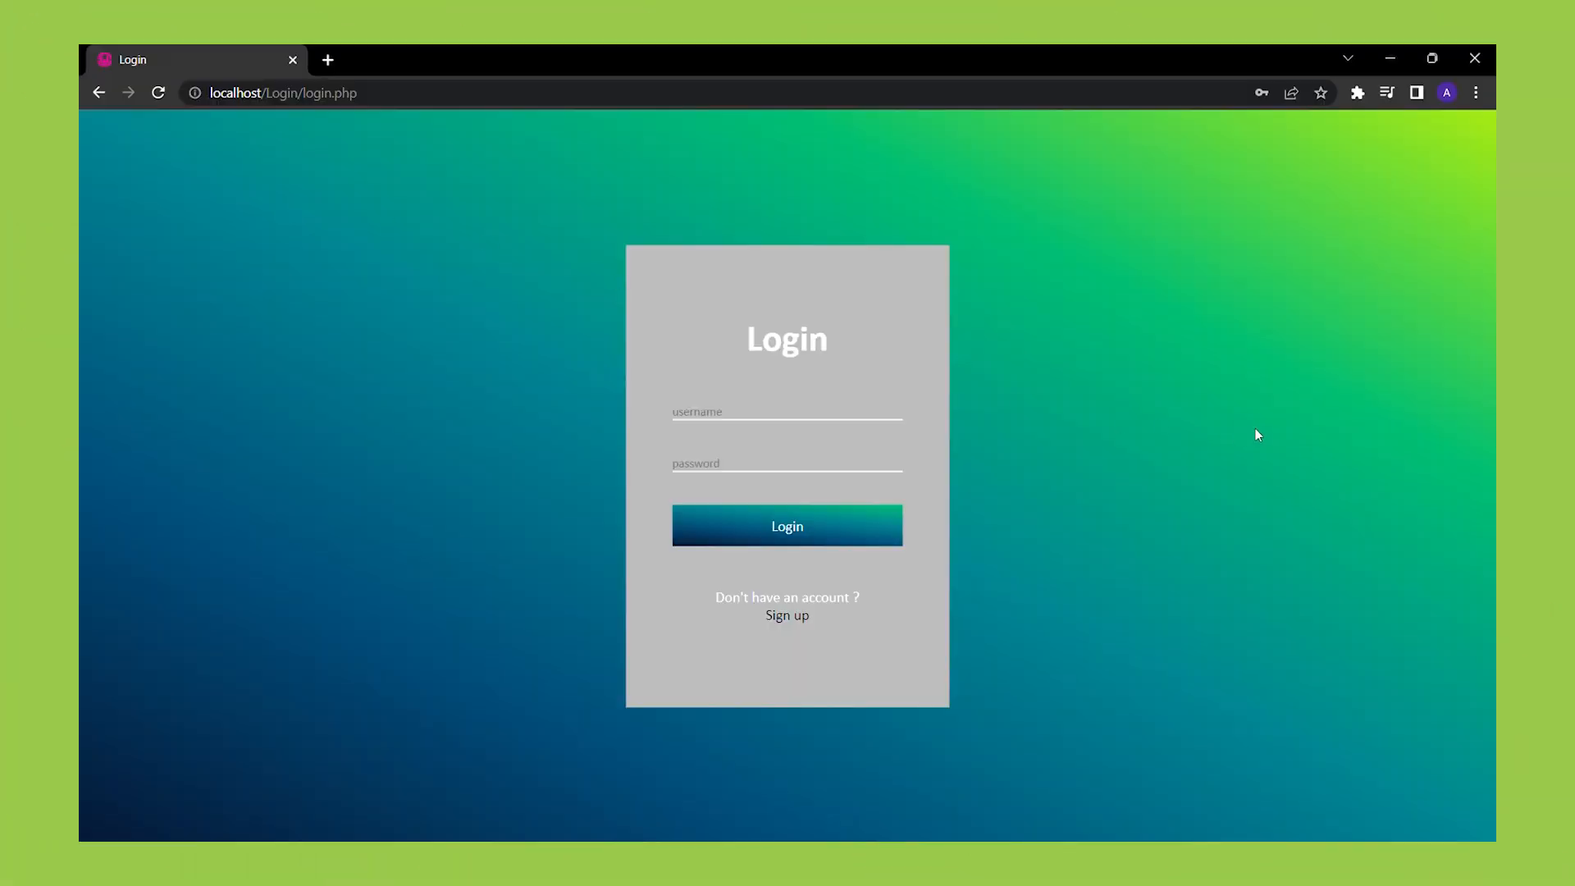
mouse_move(594, 424)
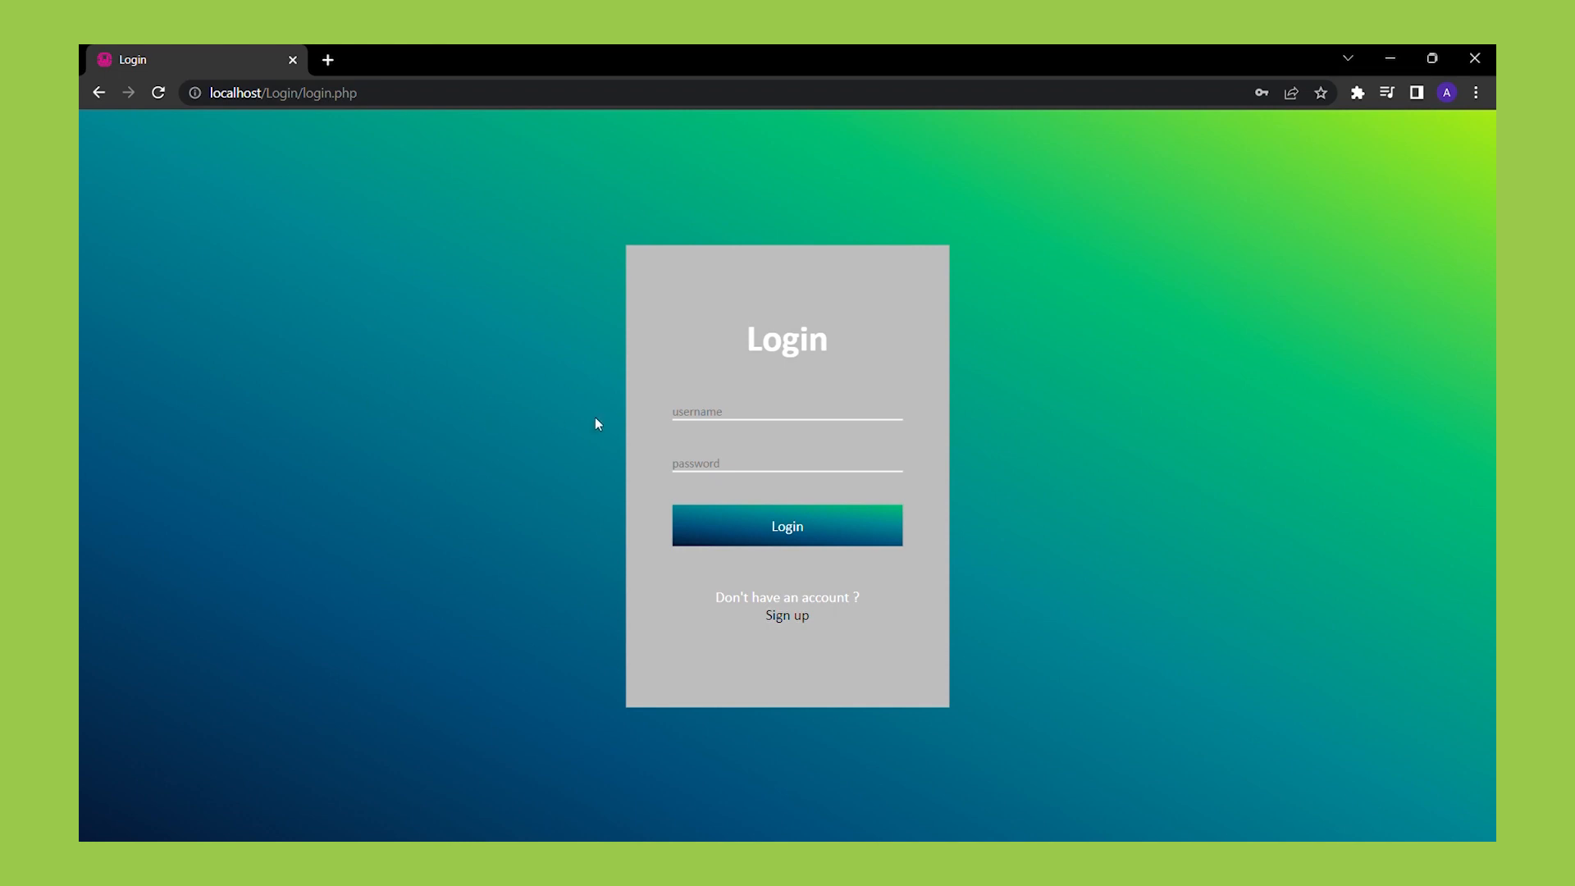
type("' OR 1=1 --")
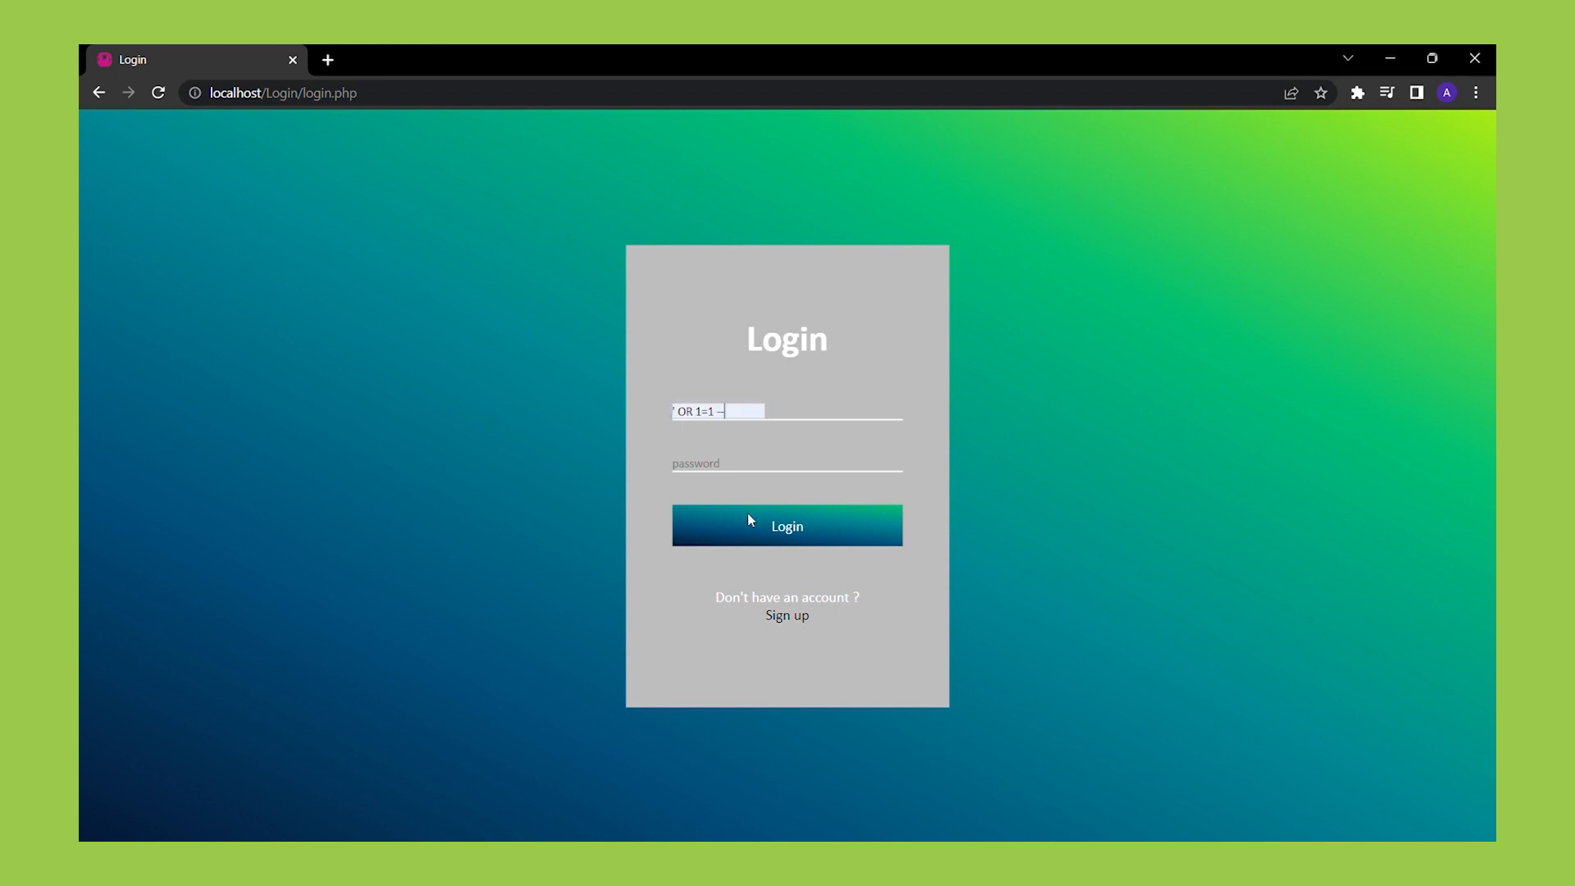
left_click(786, 463)
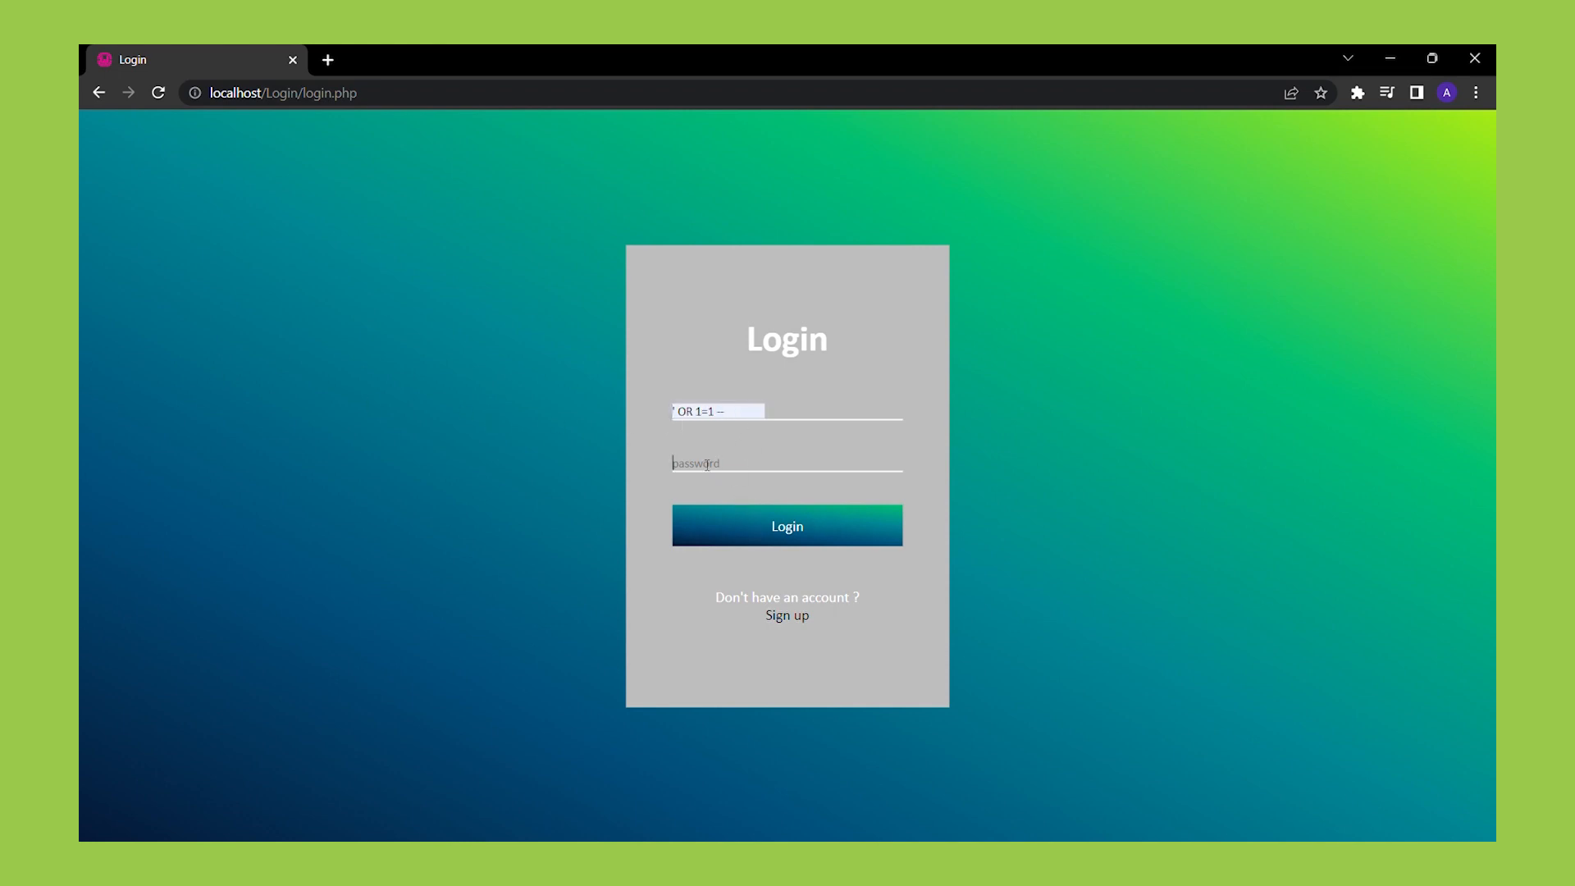
type("password")
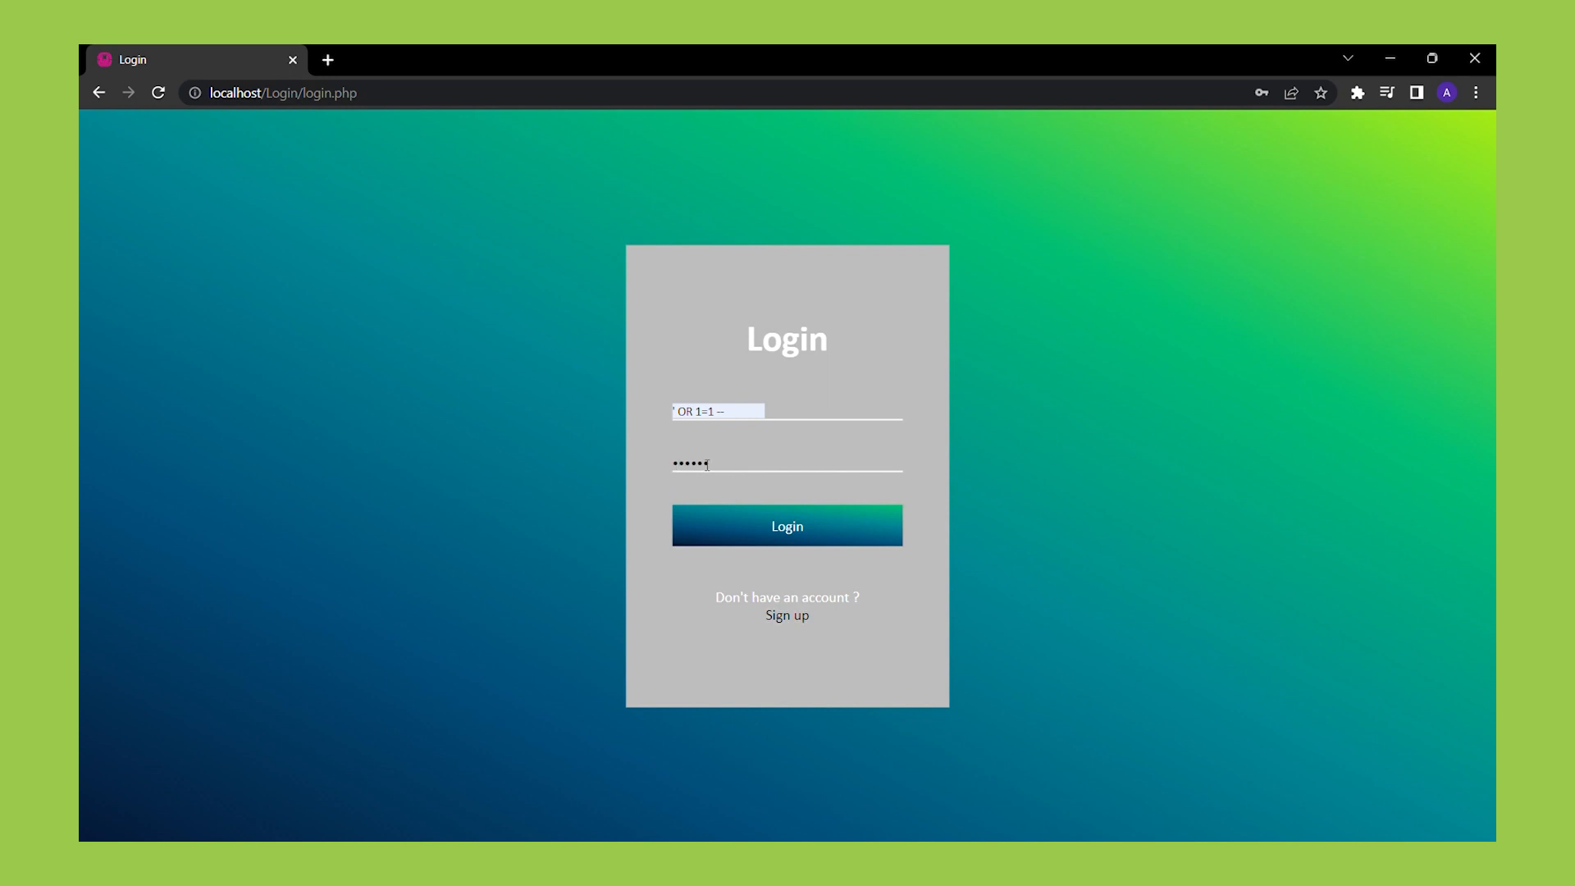
left_click(787, 525)
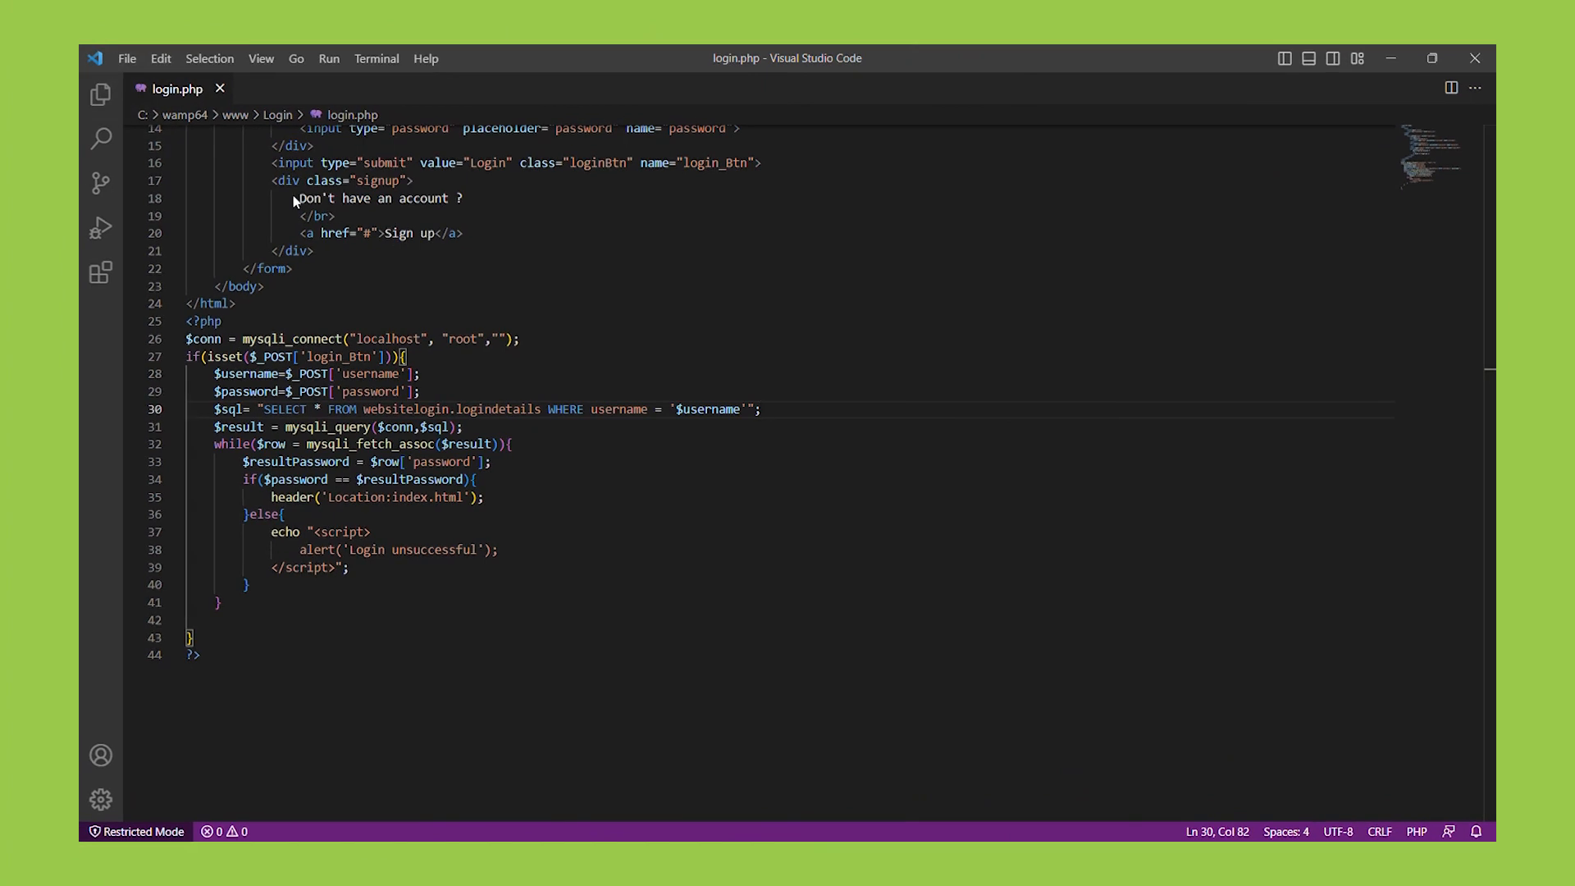
mouse_move(1375, 305)
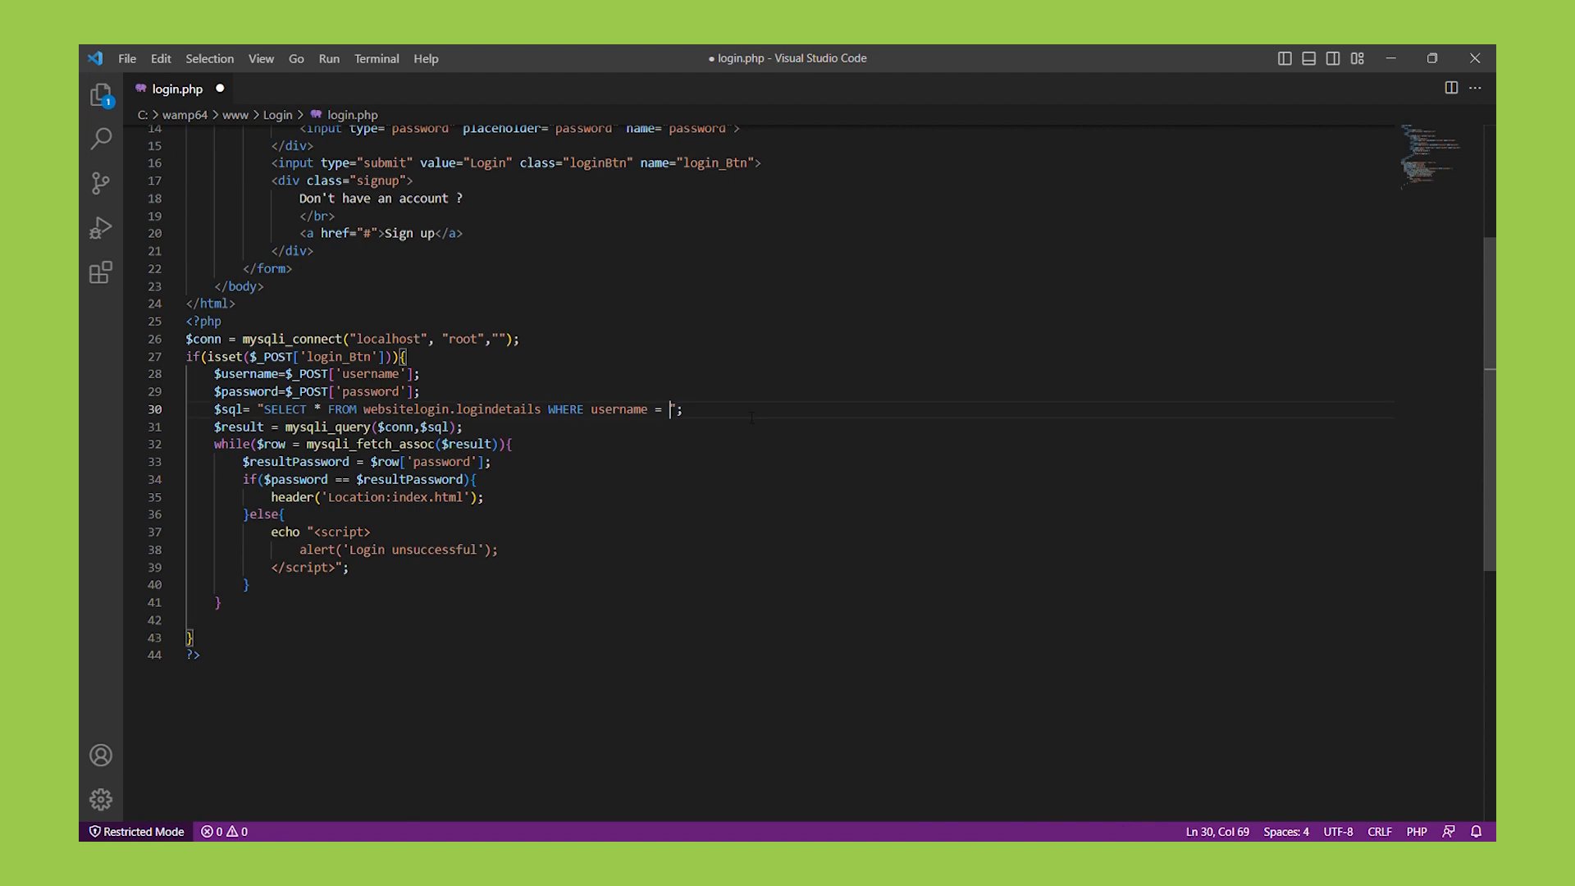
Step: Replace '$username' with a ? placeholder and add $stmt = mysqli_prepare($conn,$sql); below the query
type("$username")
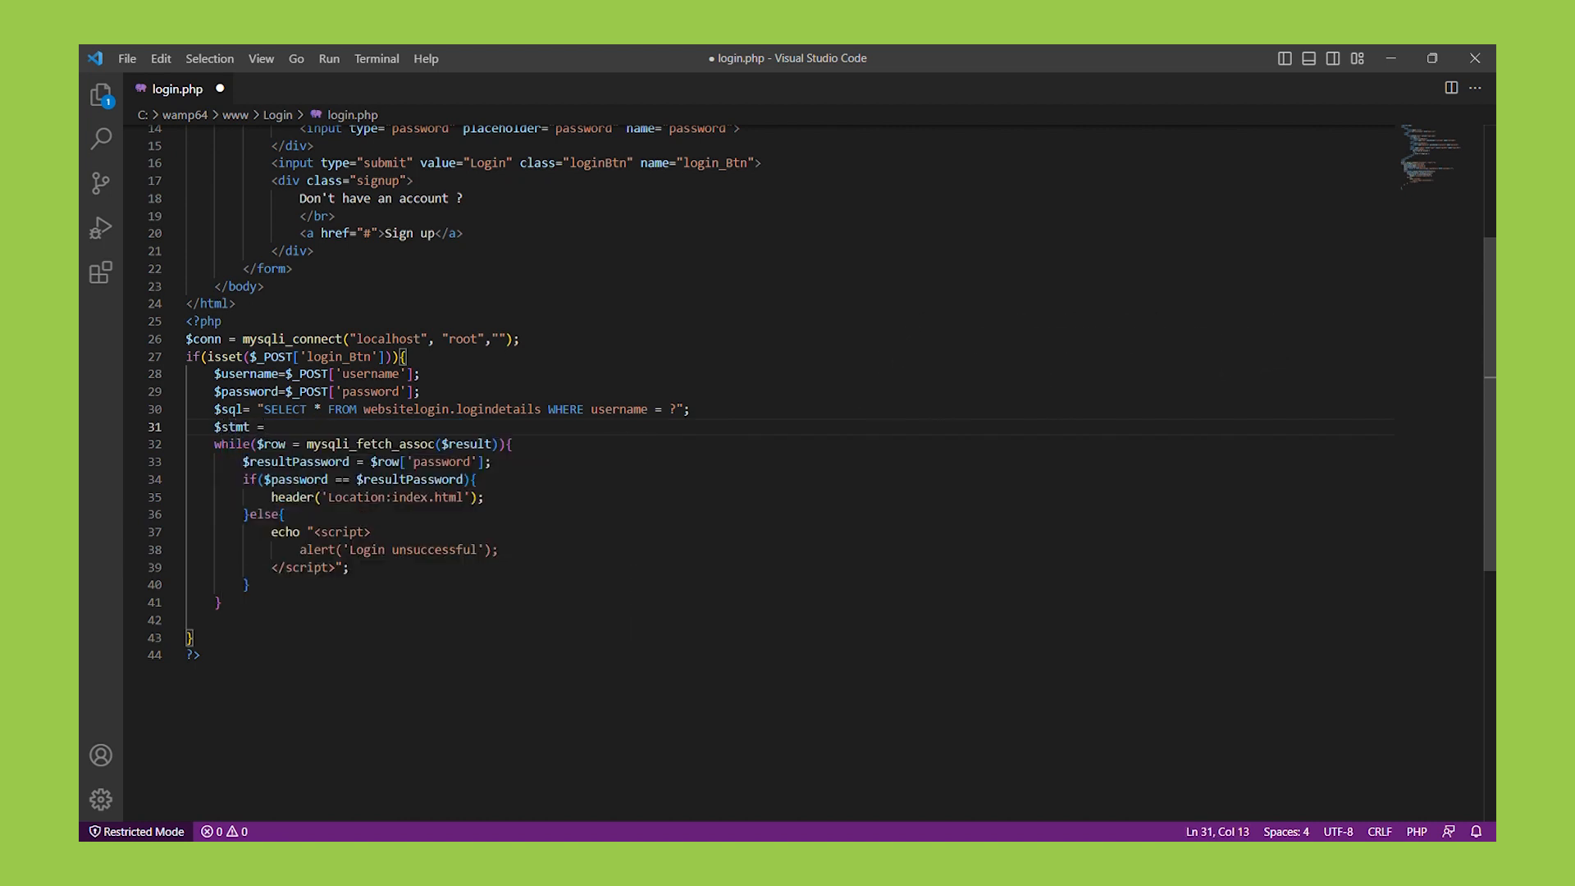
type("mys")
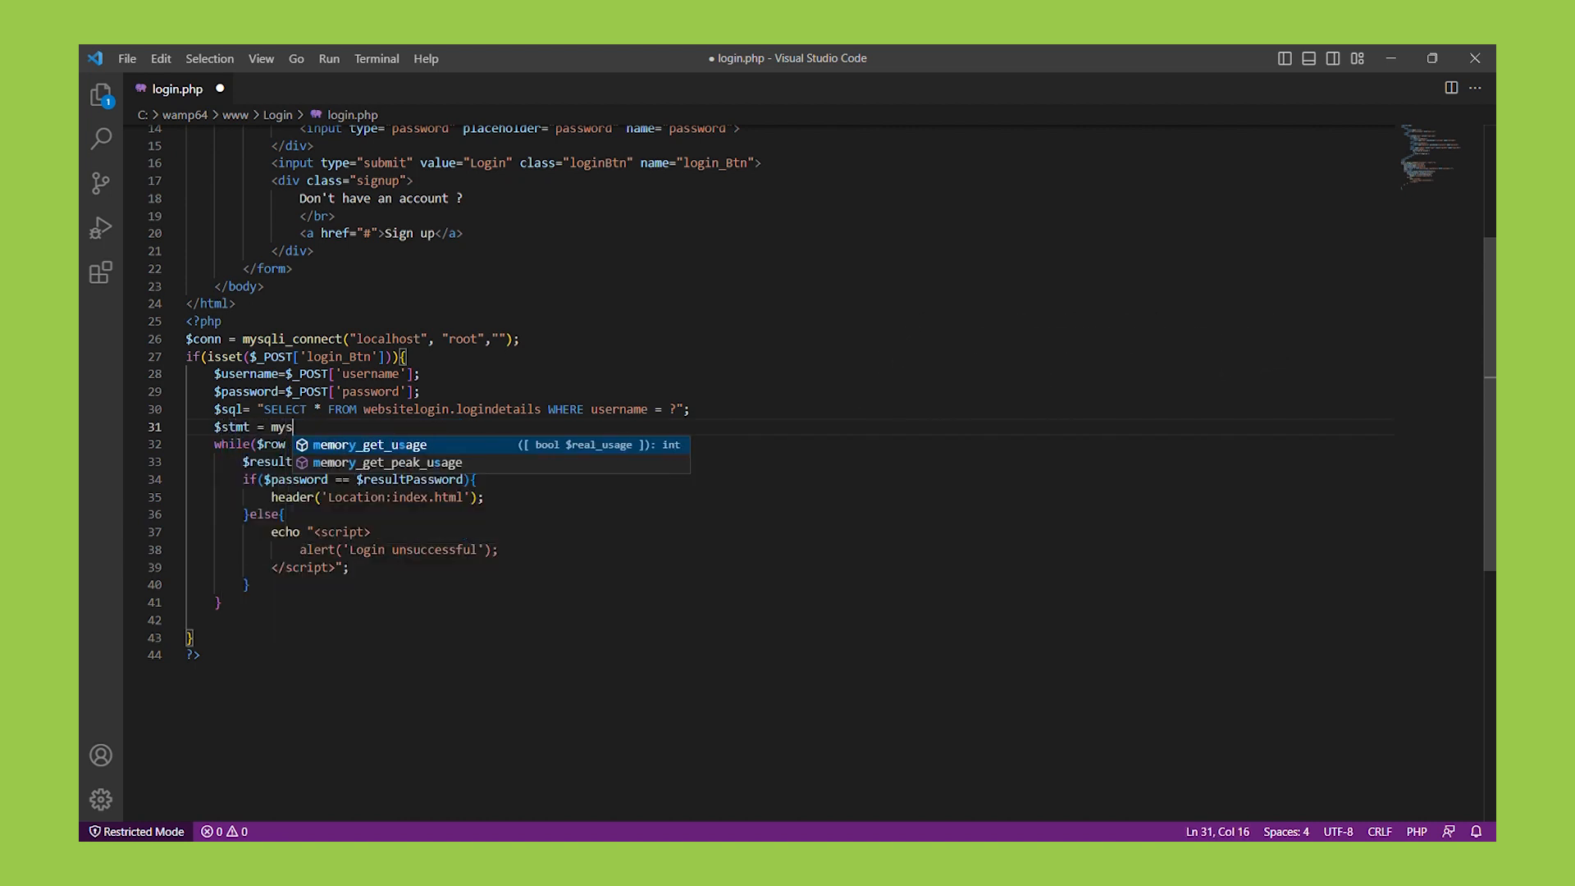
type("qli_prepare($conn,$")
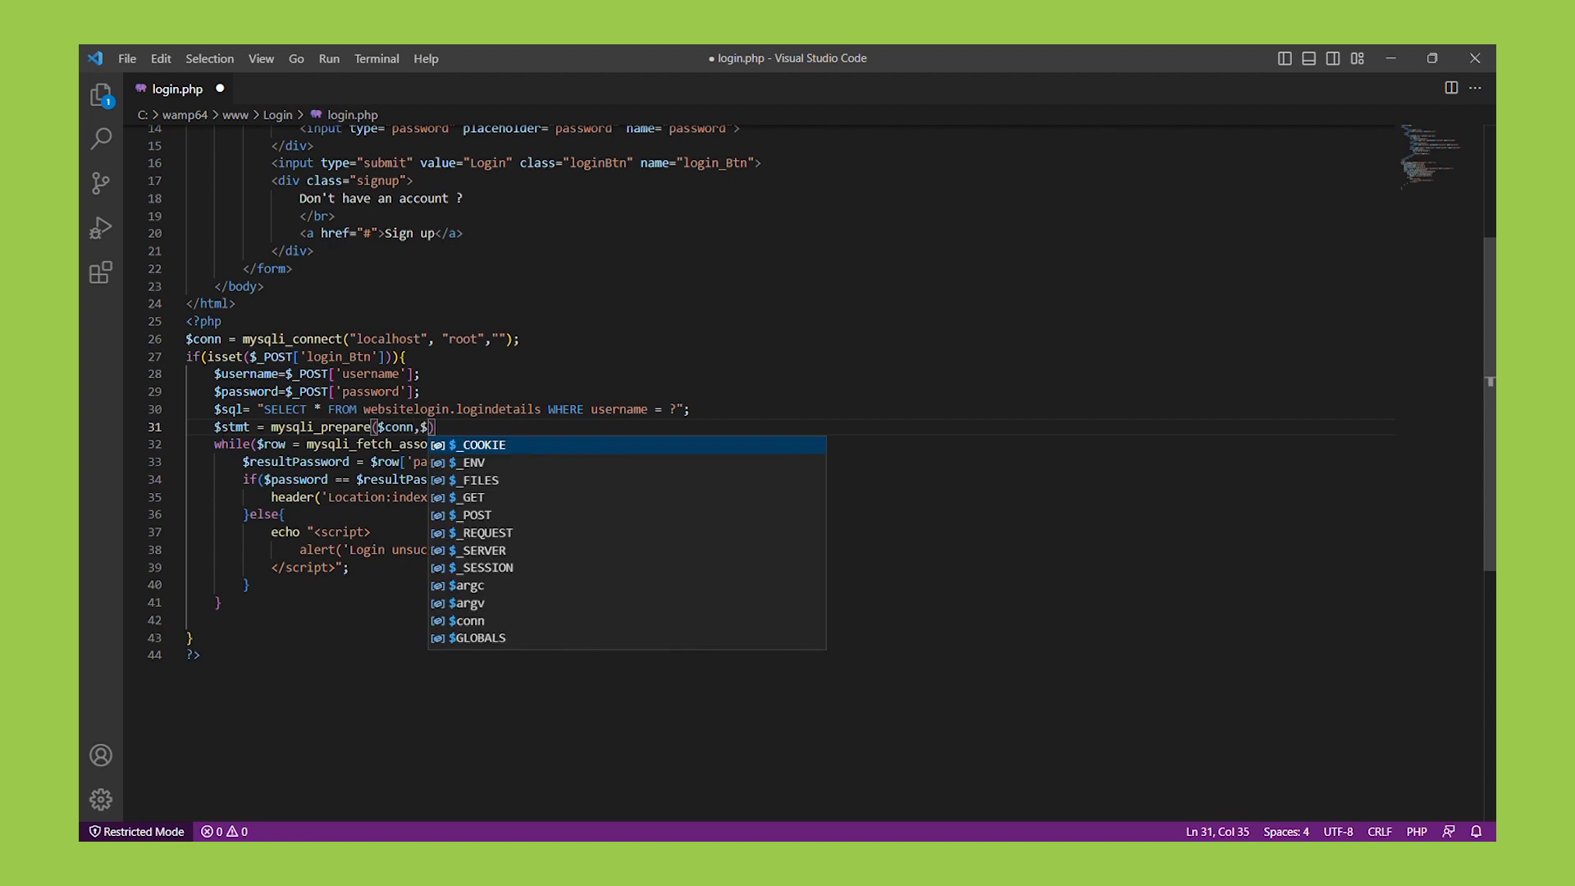
type("sql")
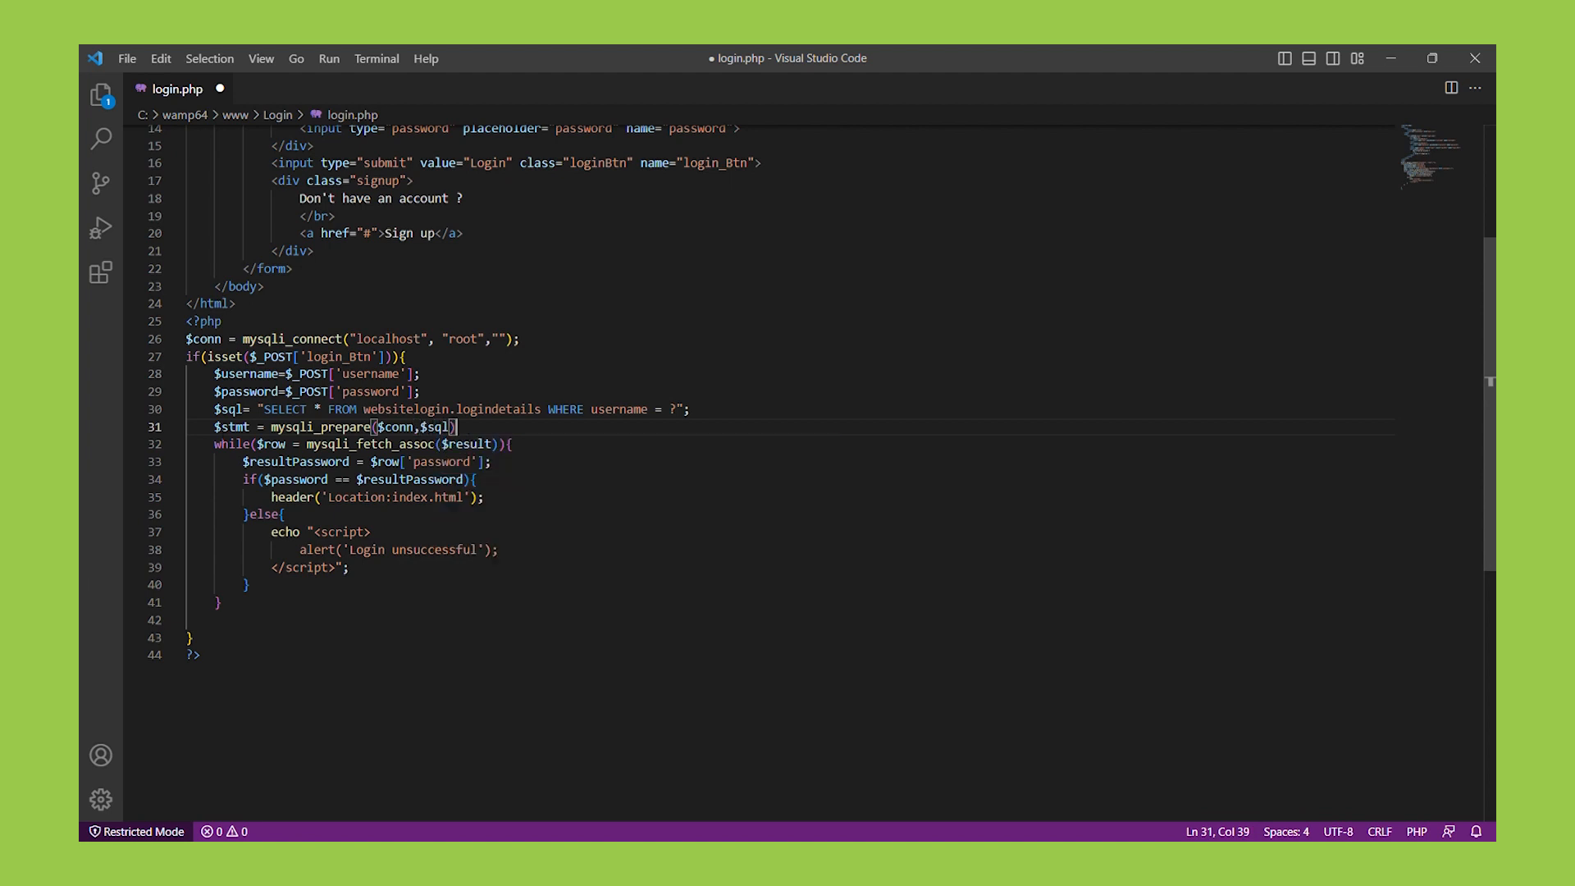
type(";")
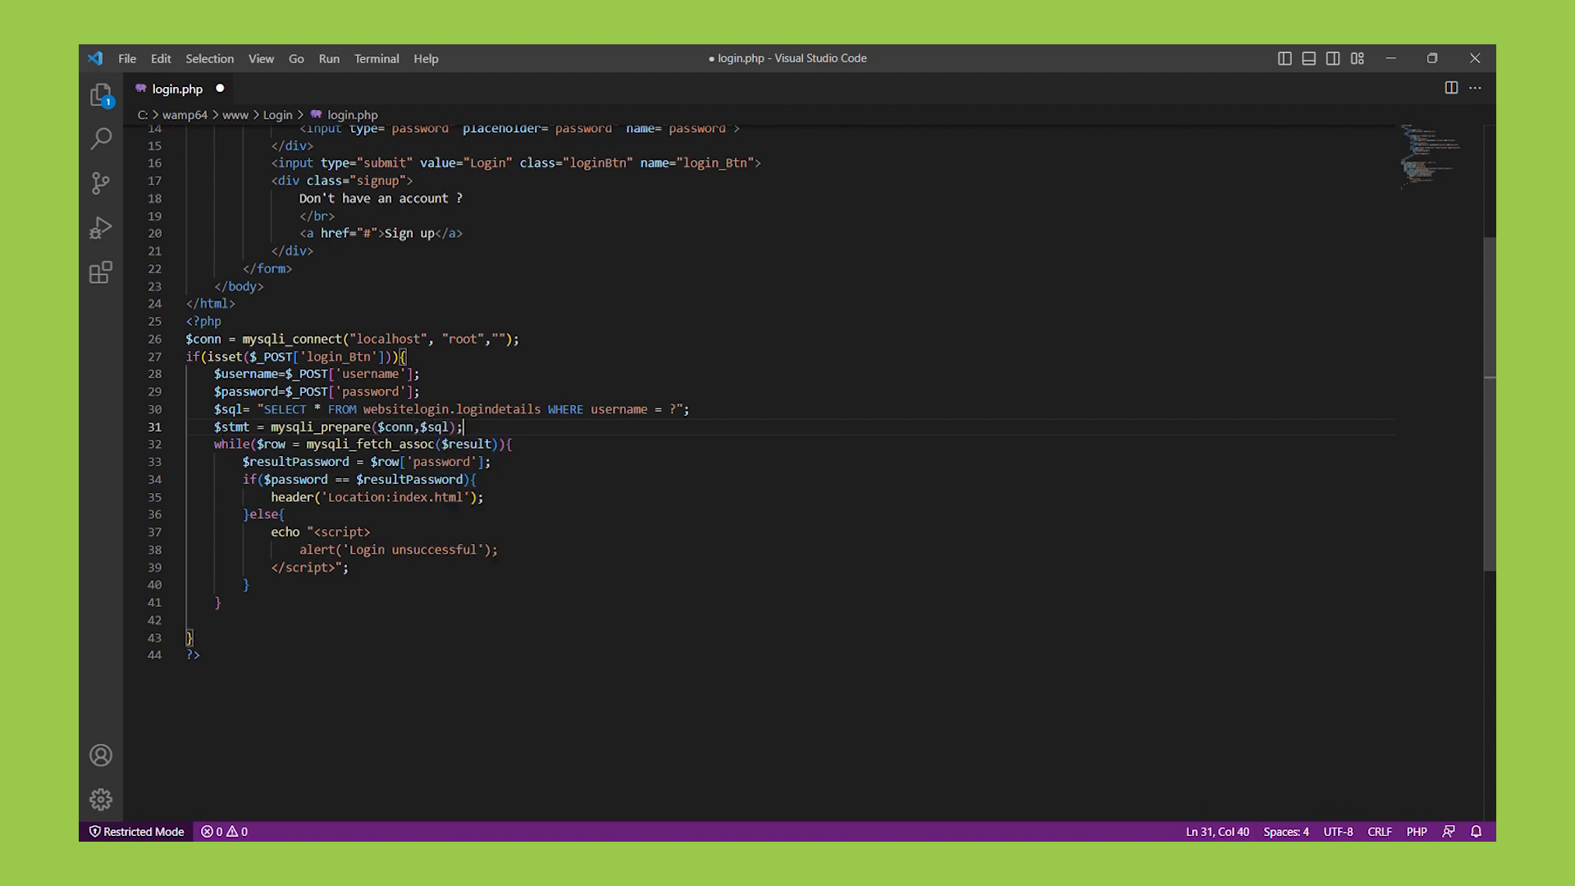
type("mysqli_st")
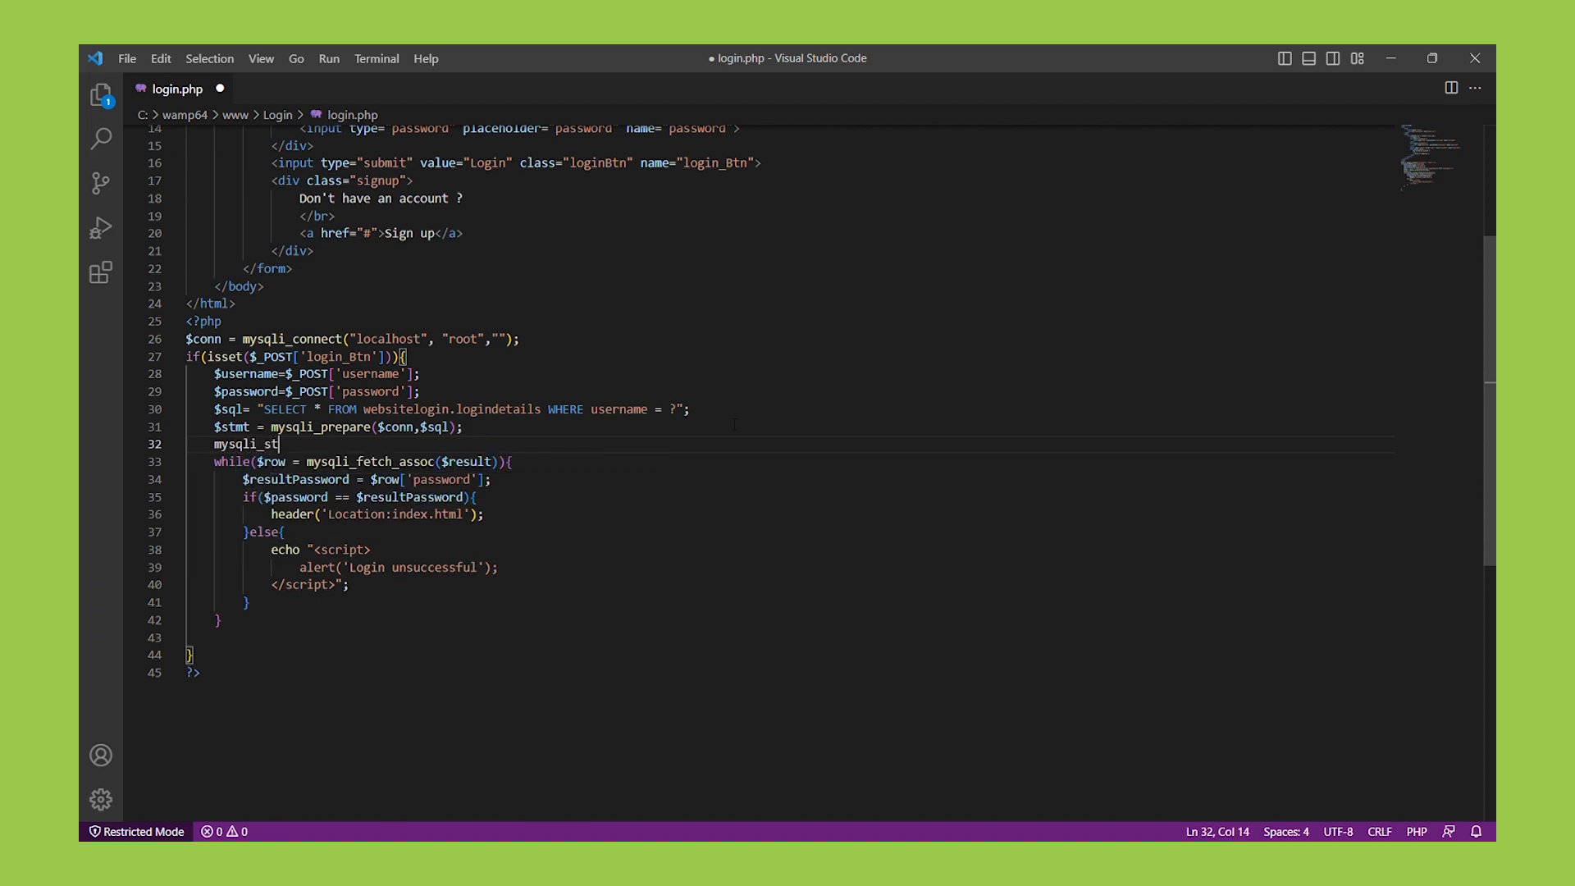
Step: Add mysqli_stmt_bind_param($stmt,'s',$username); to bind the username to the statement
type("mt_")
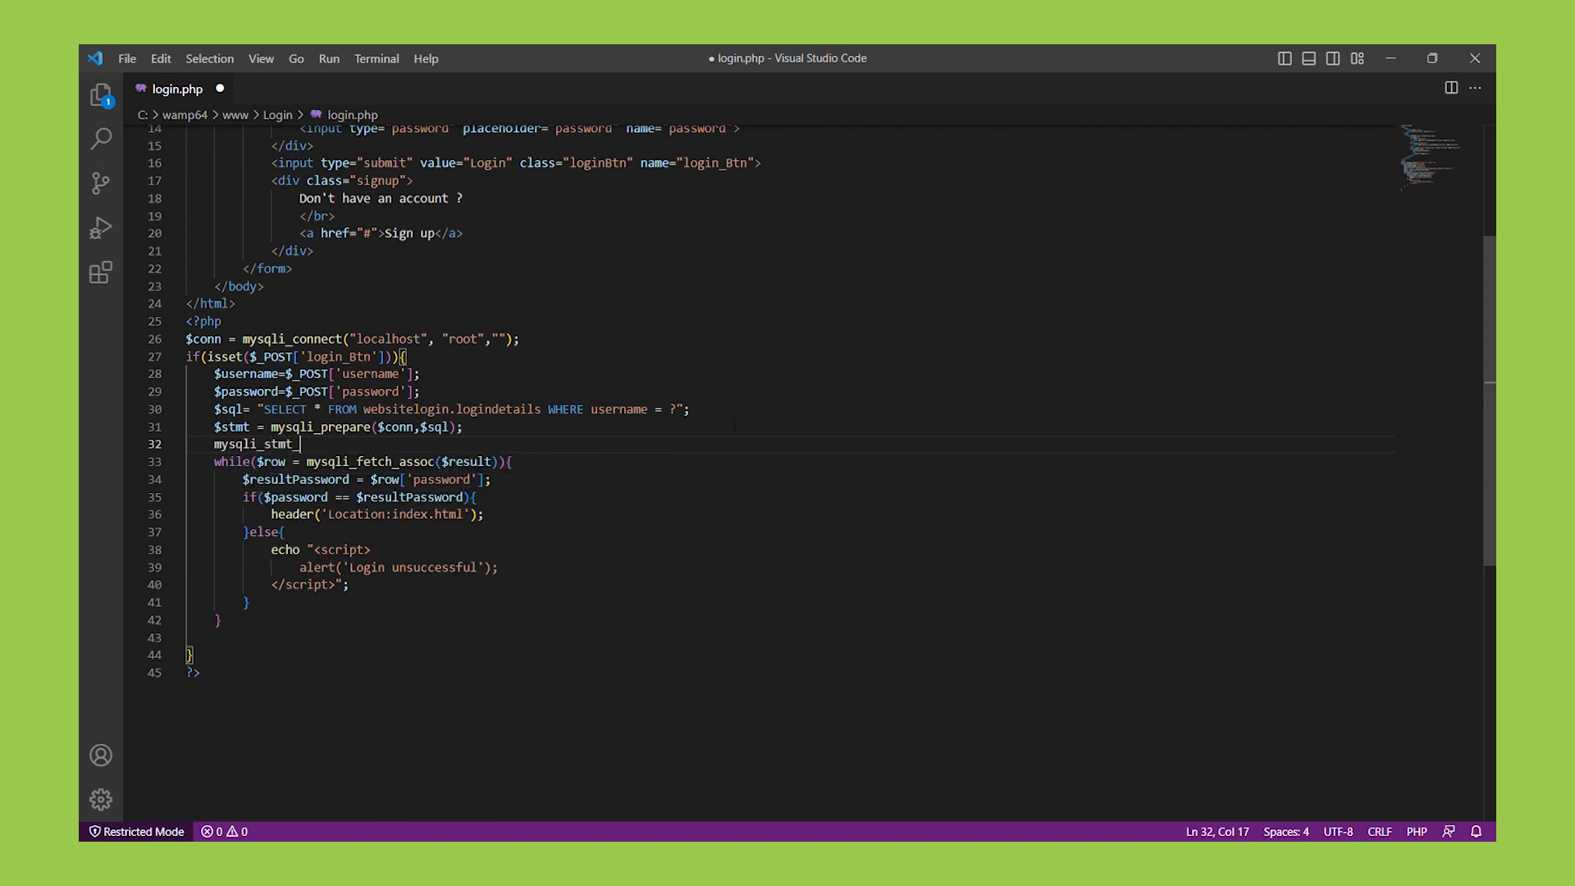
type("bind")
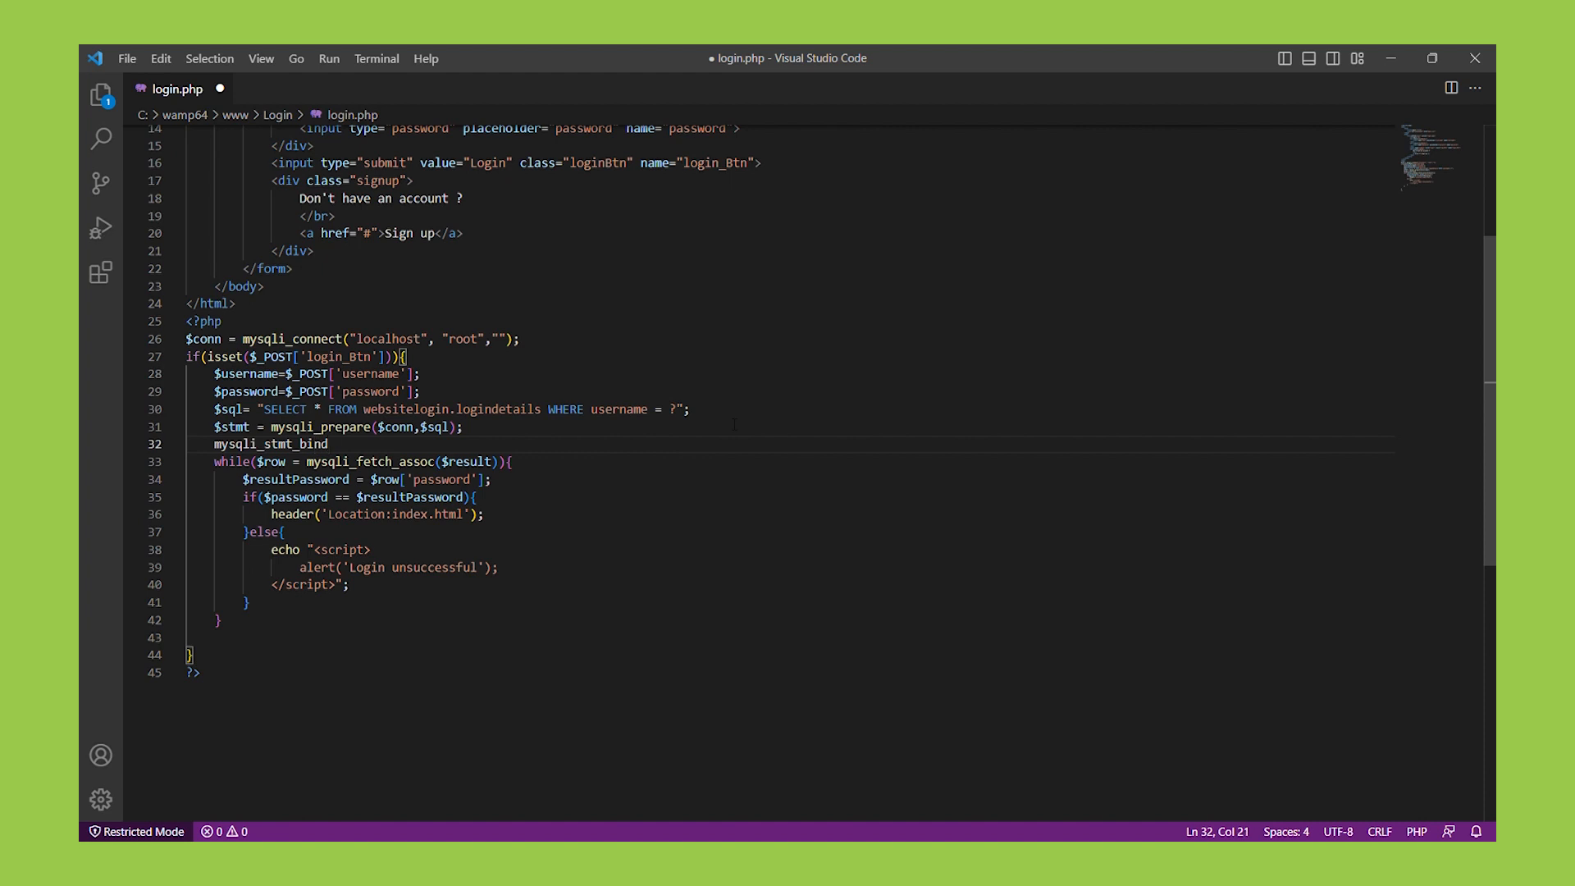
type("_para")
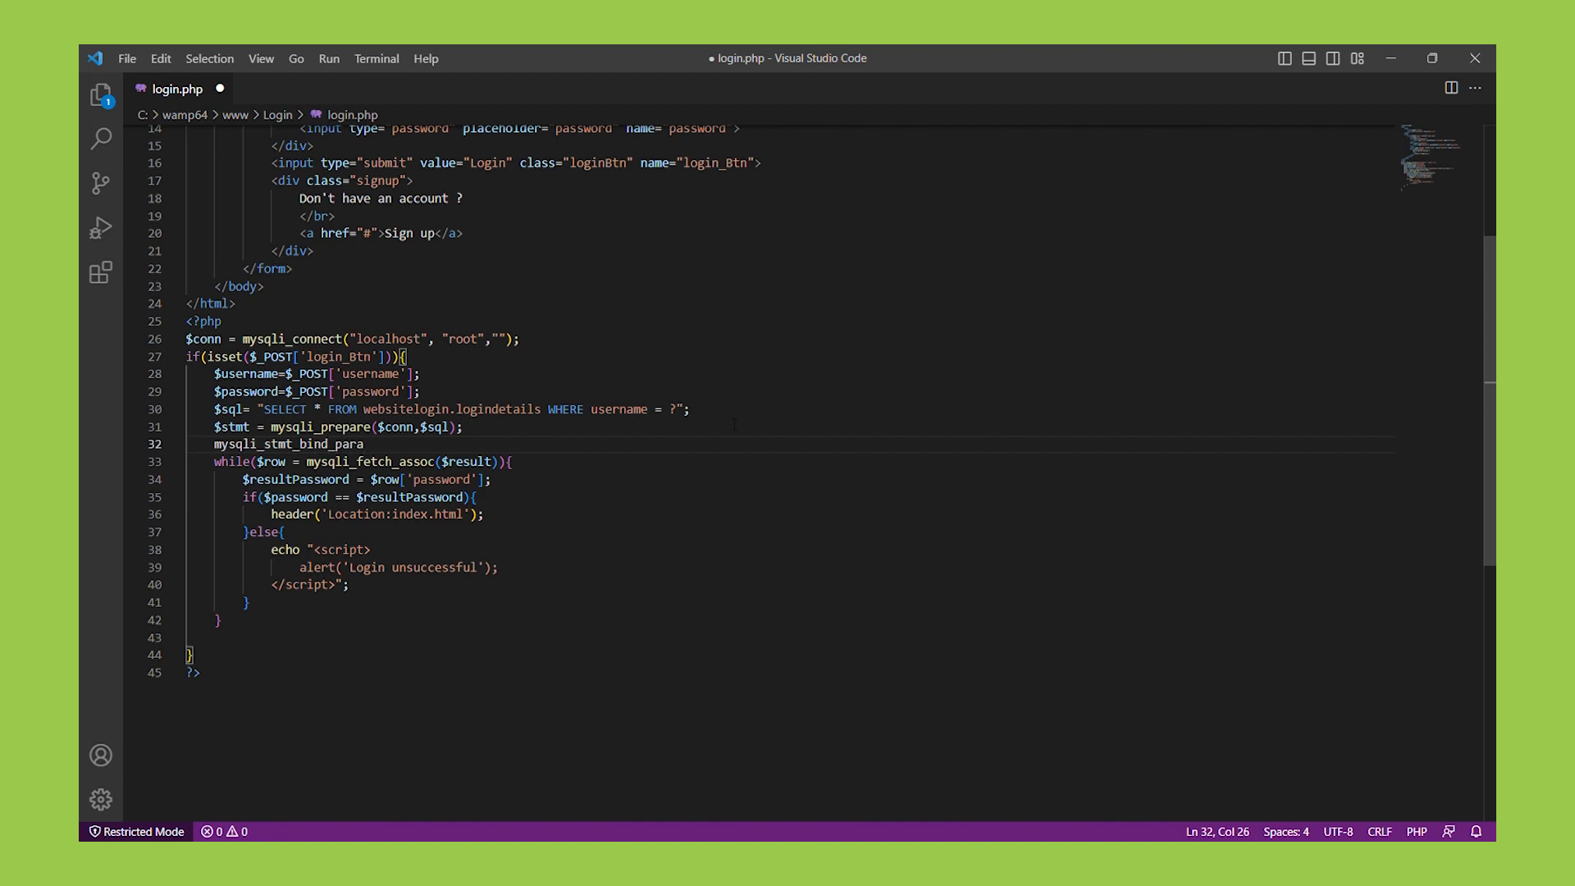
type("m()")
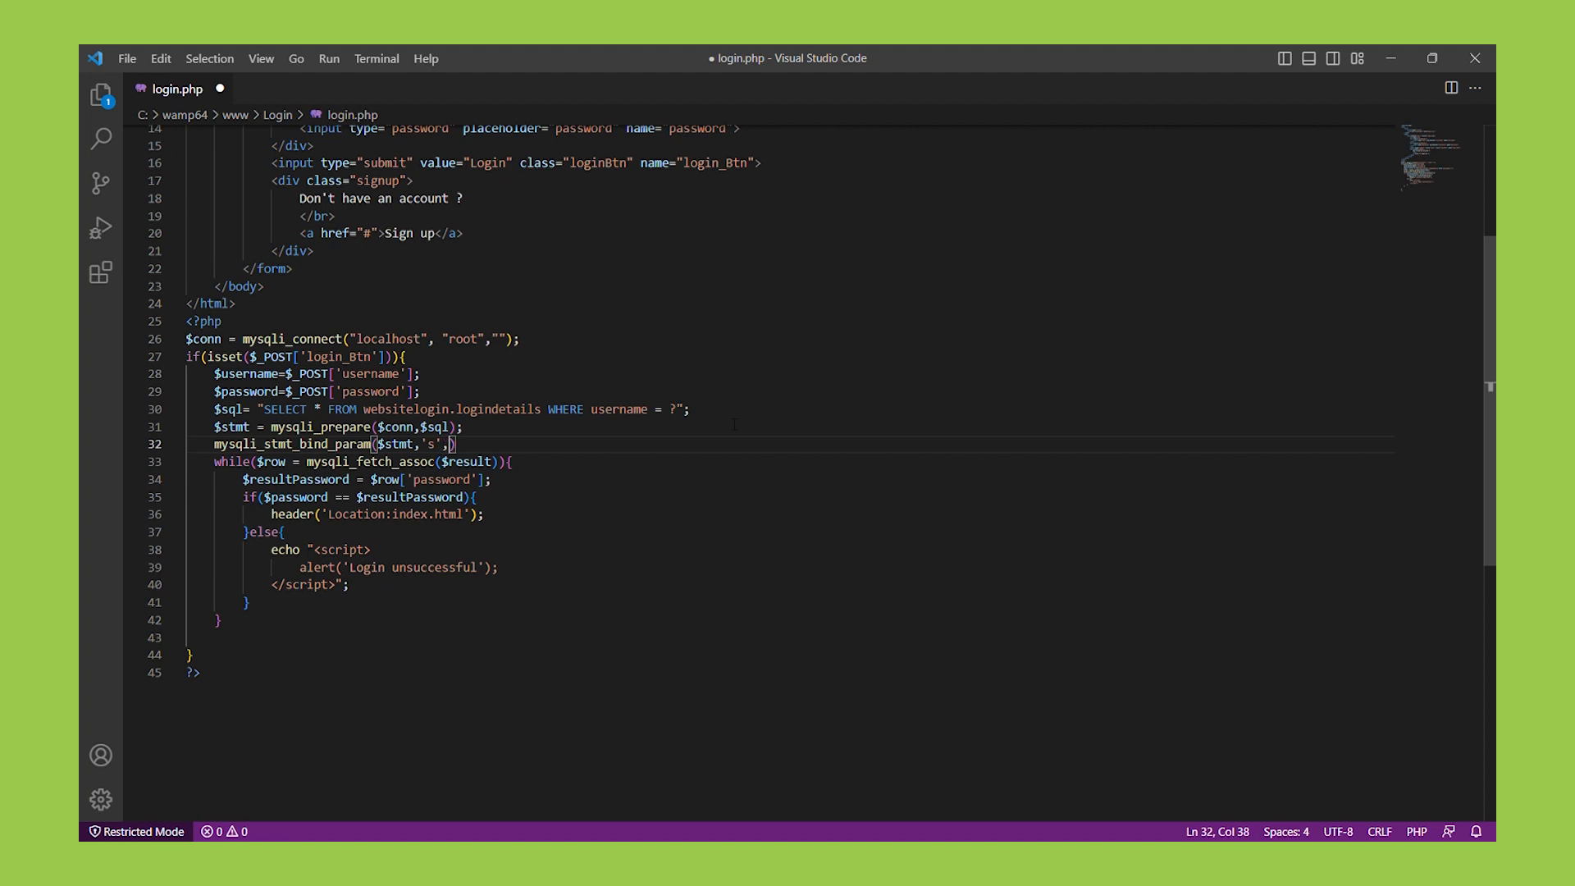
type("$username);")
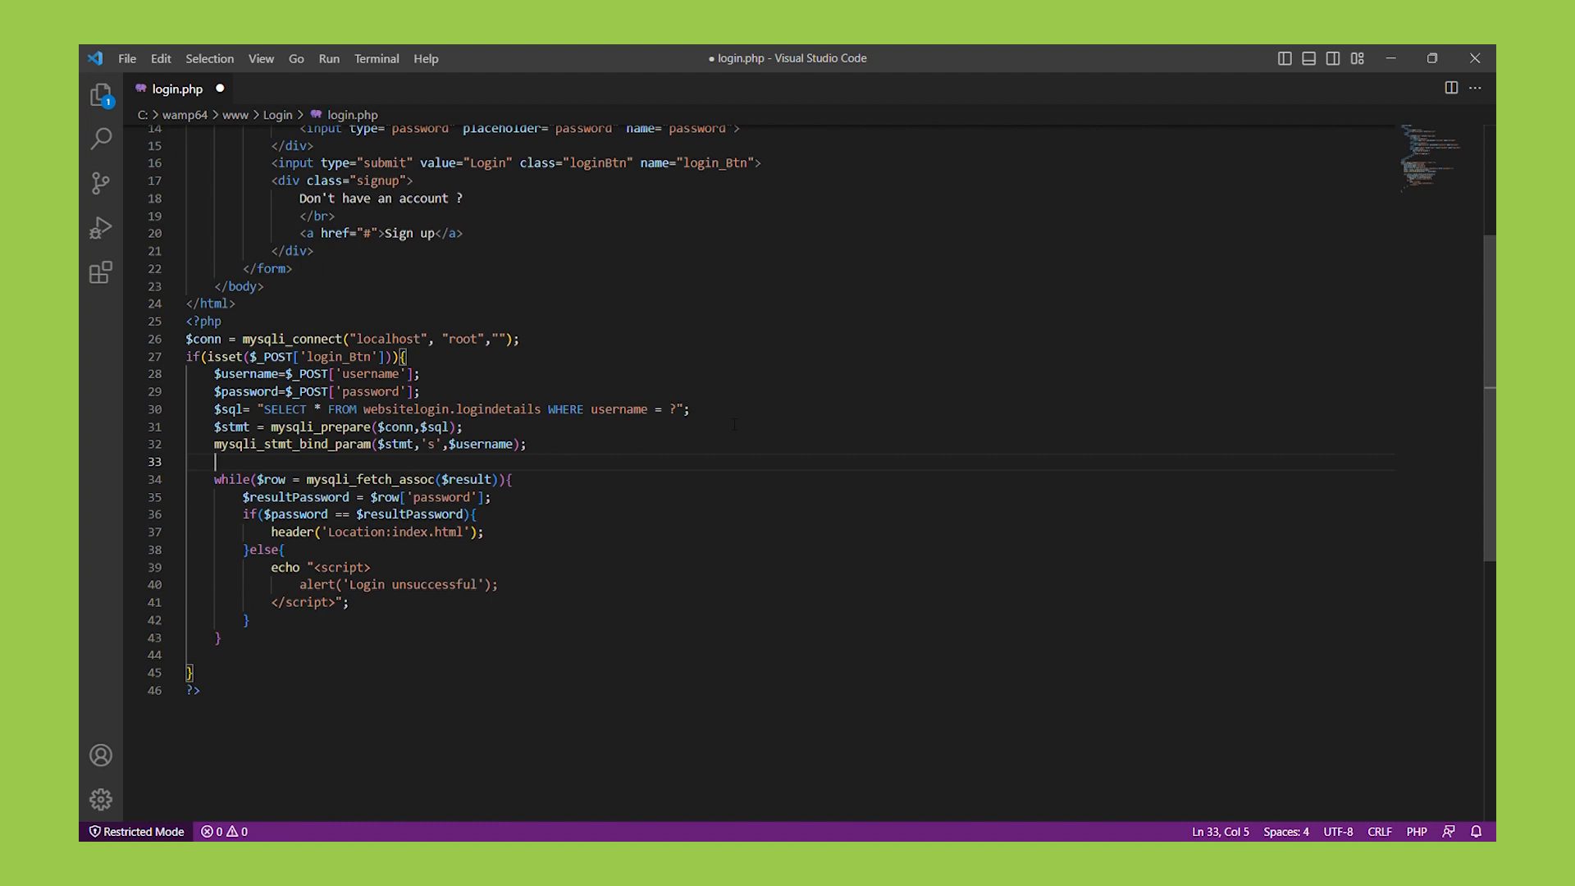
Step: Execute the statement and set $result = mysqli_stmt_get_result($stmt); before the while loop
type("mys")
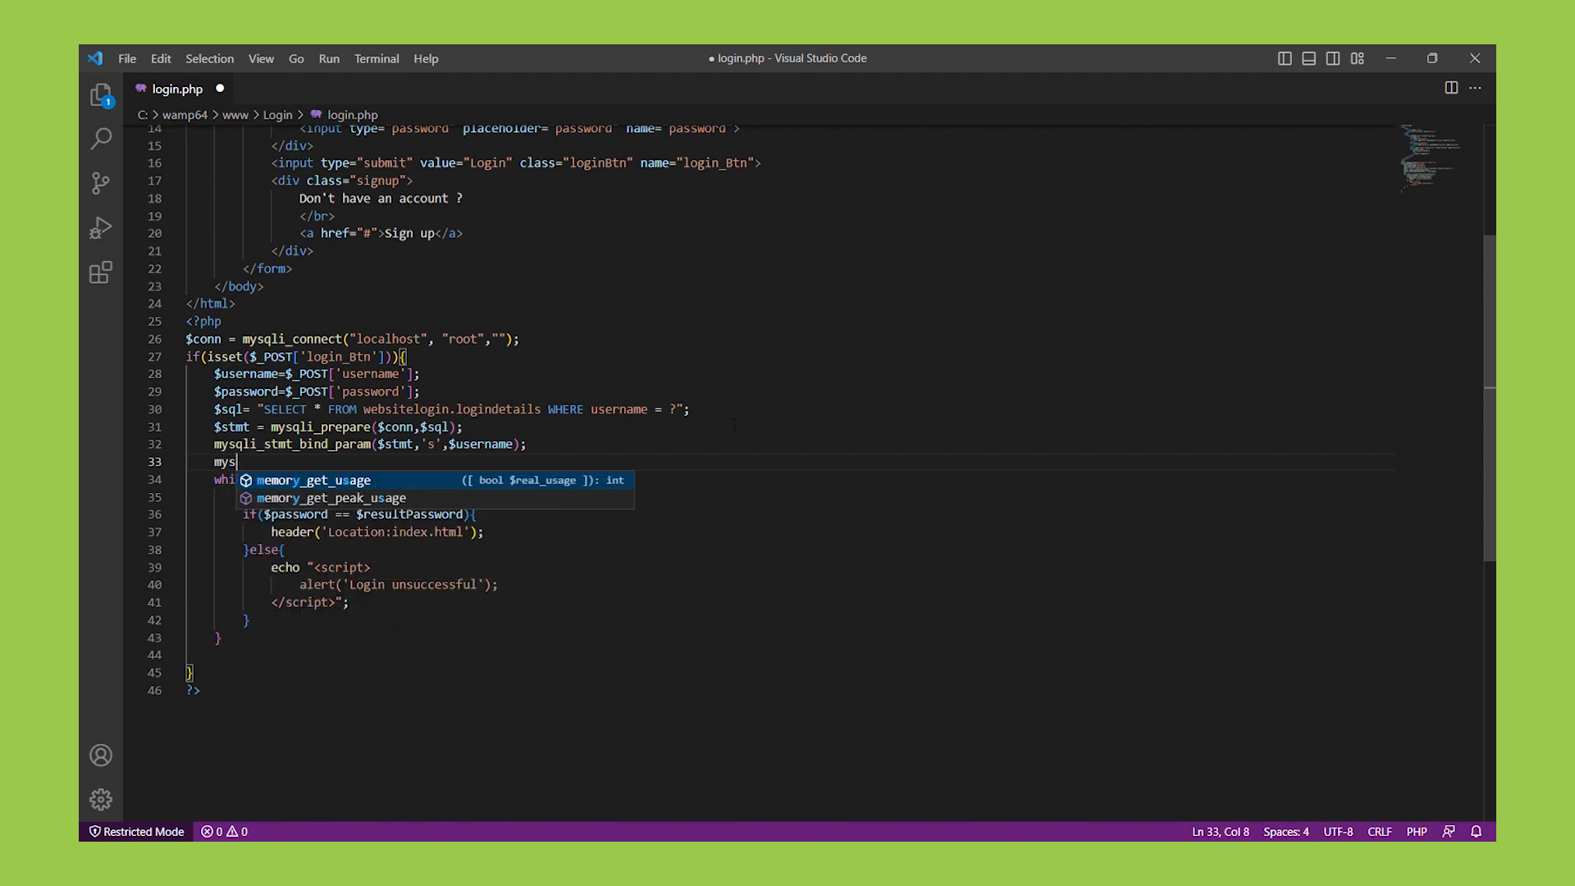
type("qli_stmt_execute")
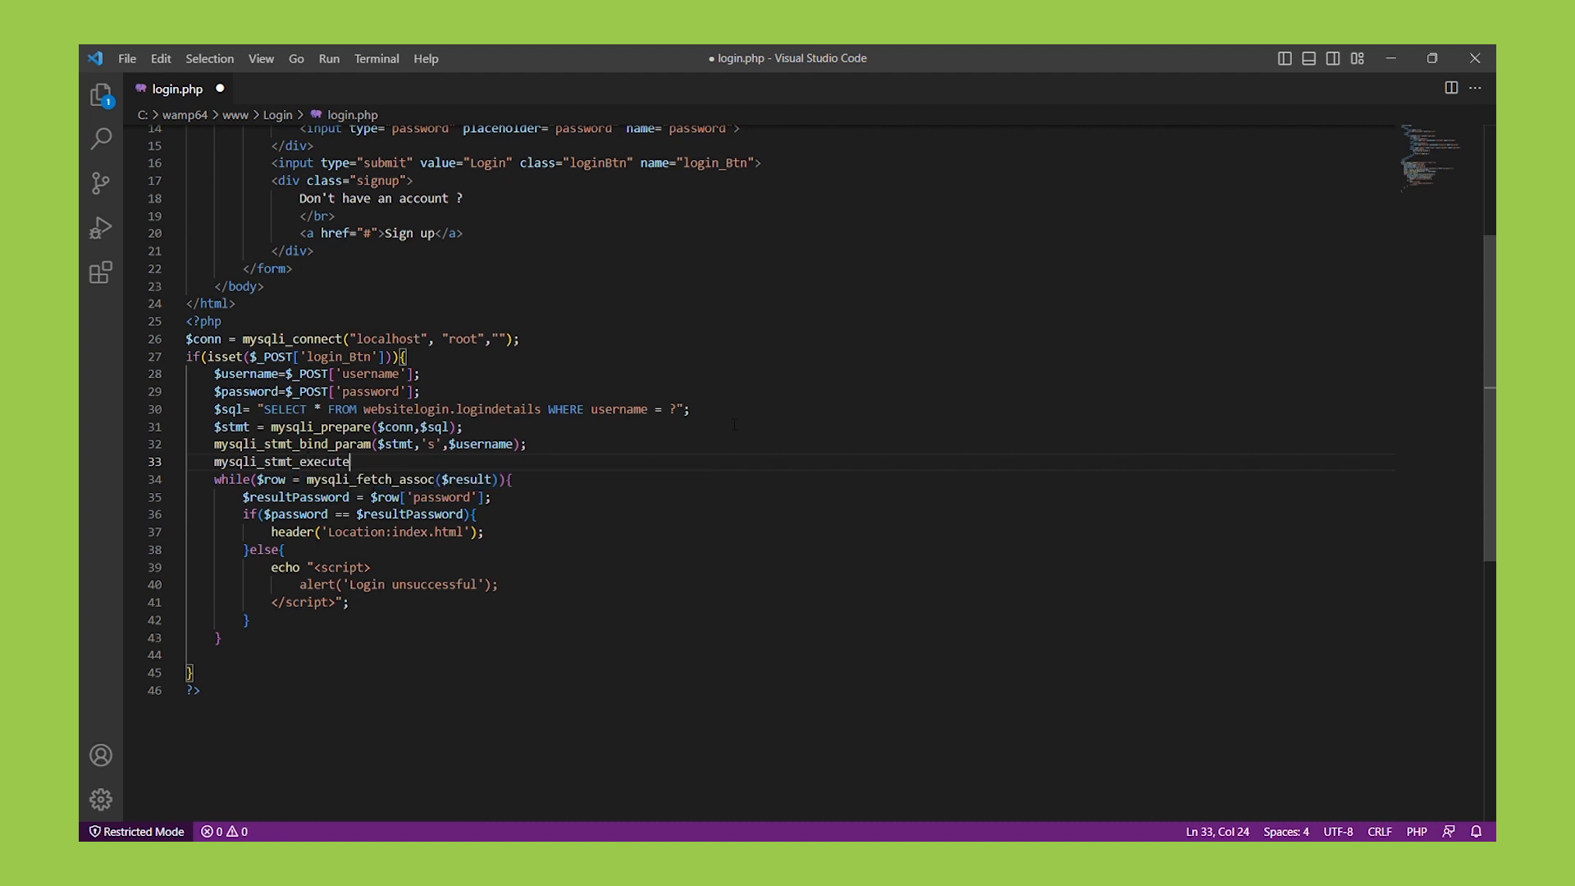
type("($stmt);")
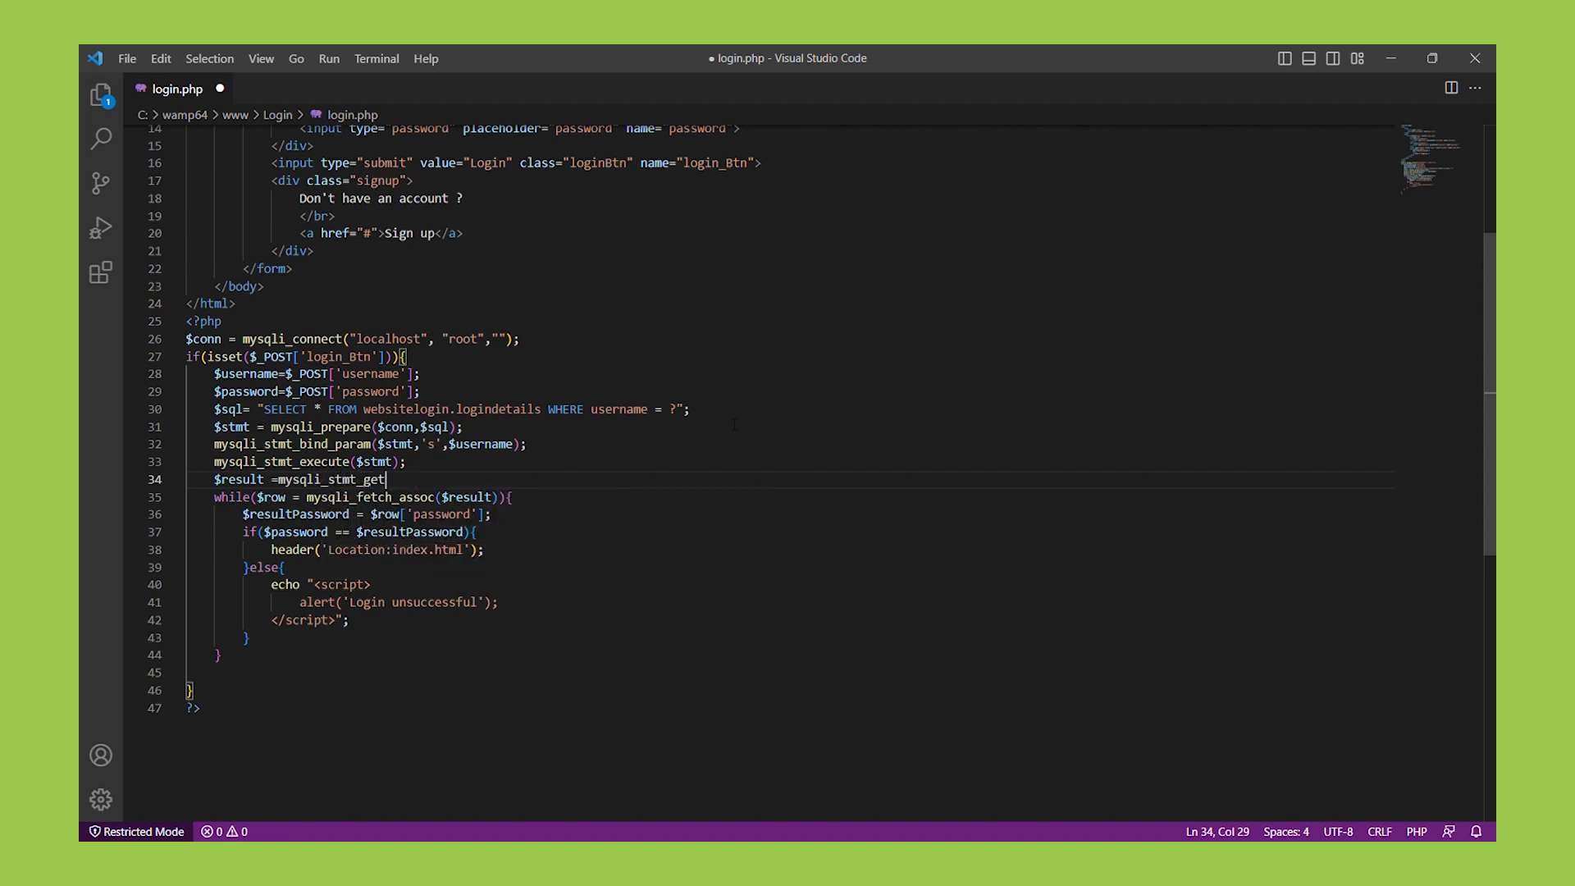
type("_resu")
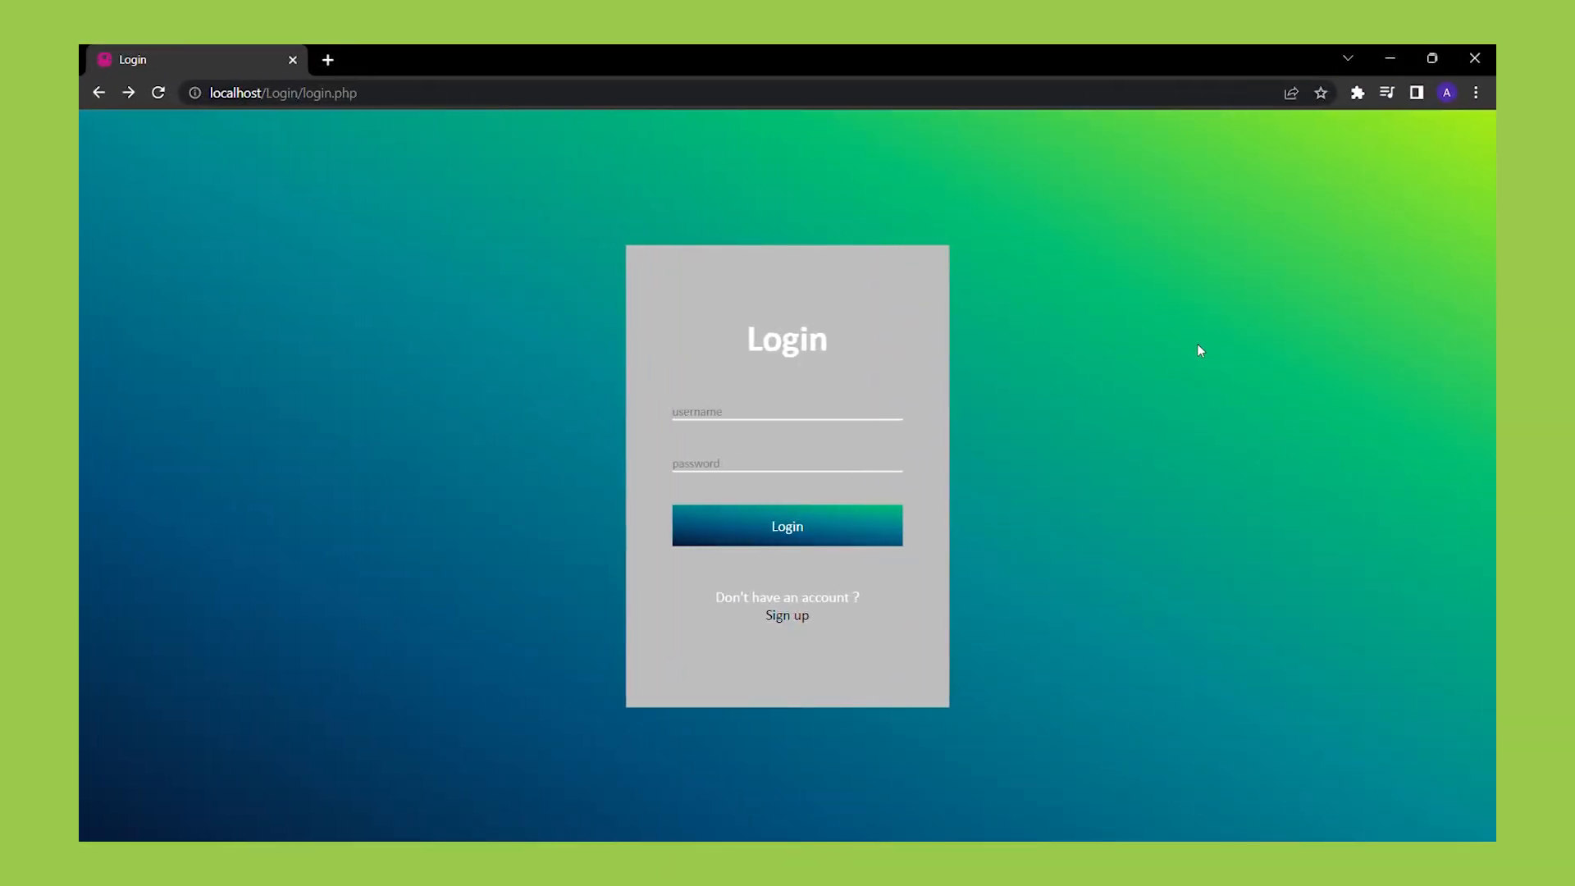
Step: Retry the login with username ' OR 1=1 -- and a password, confirming it no longer logs in
left_click(786, 411)
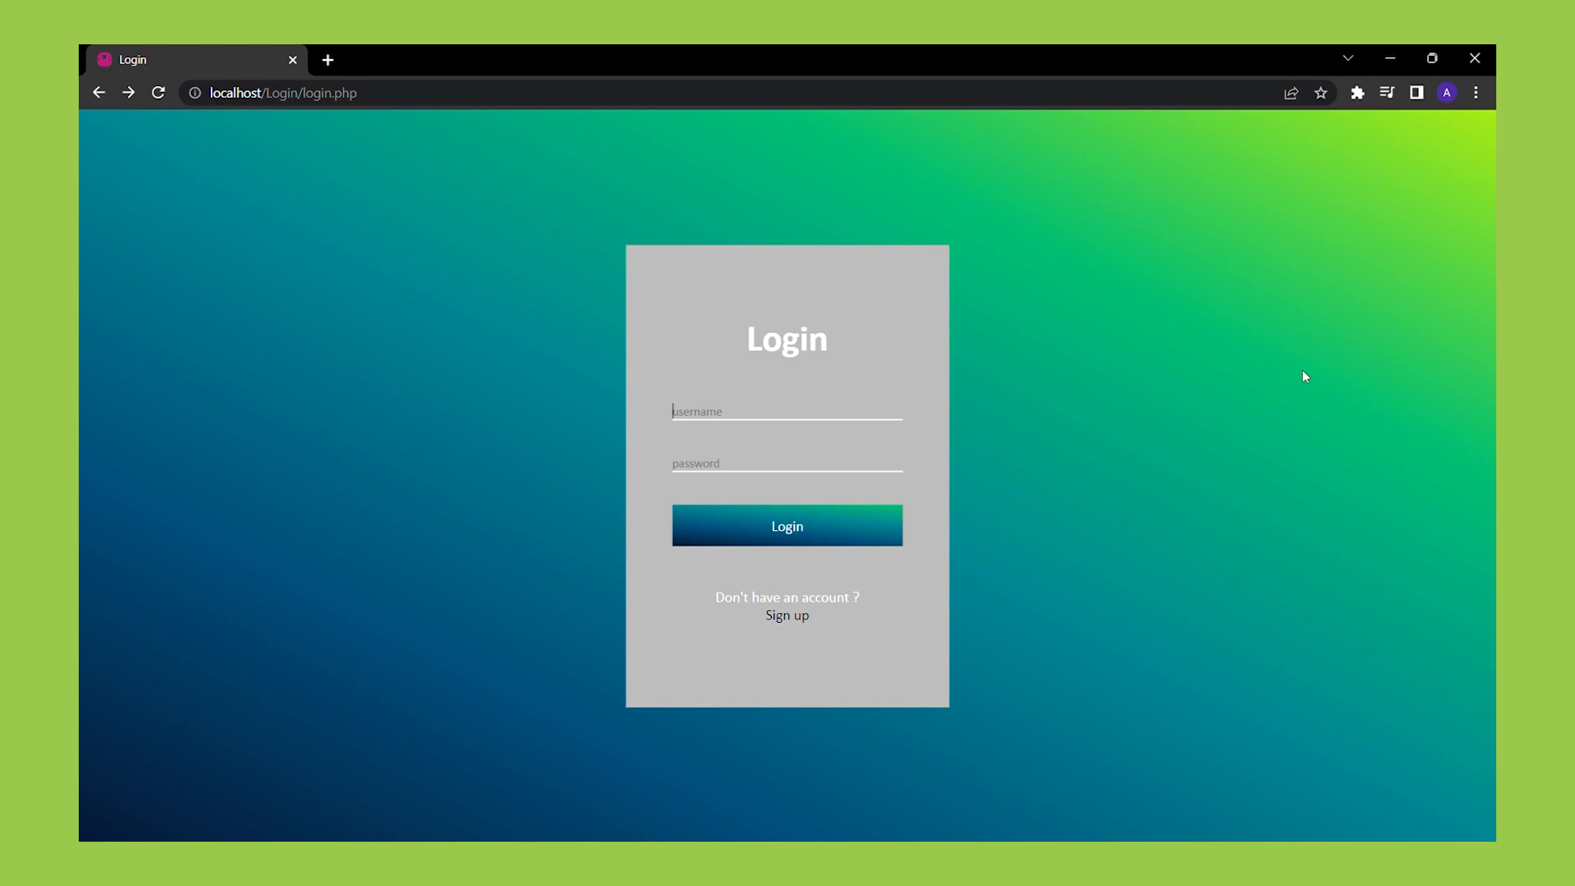
mouse_move(1322, 387)
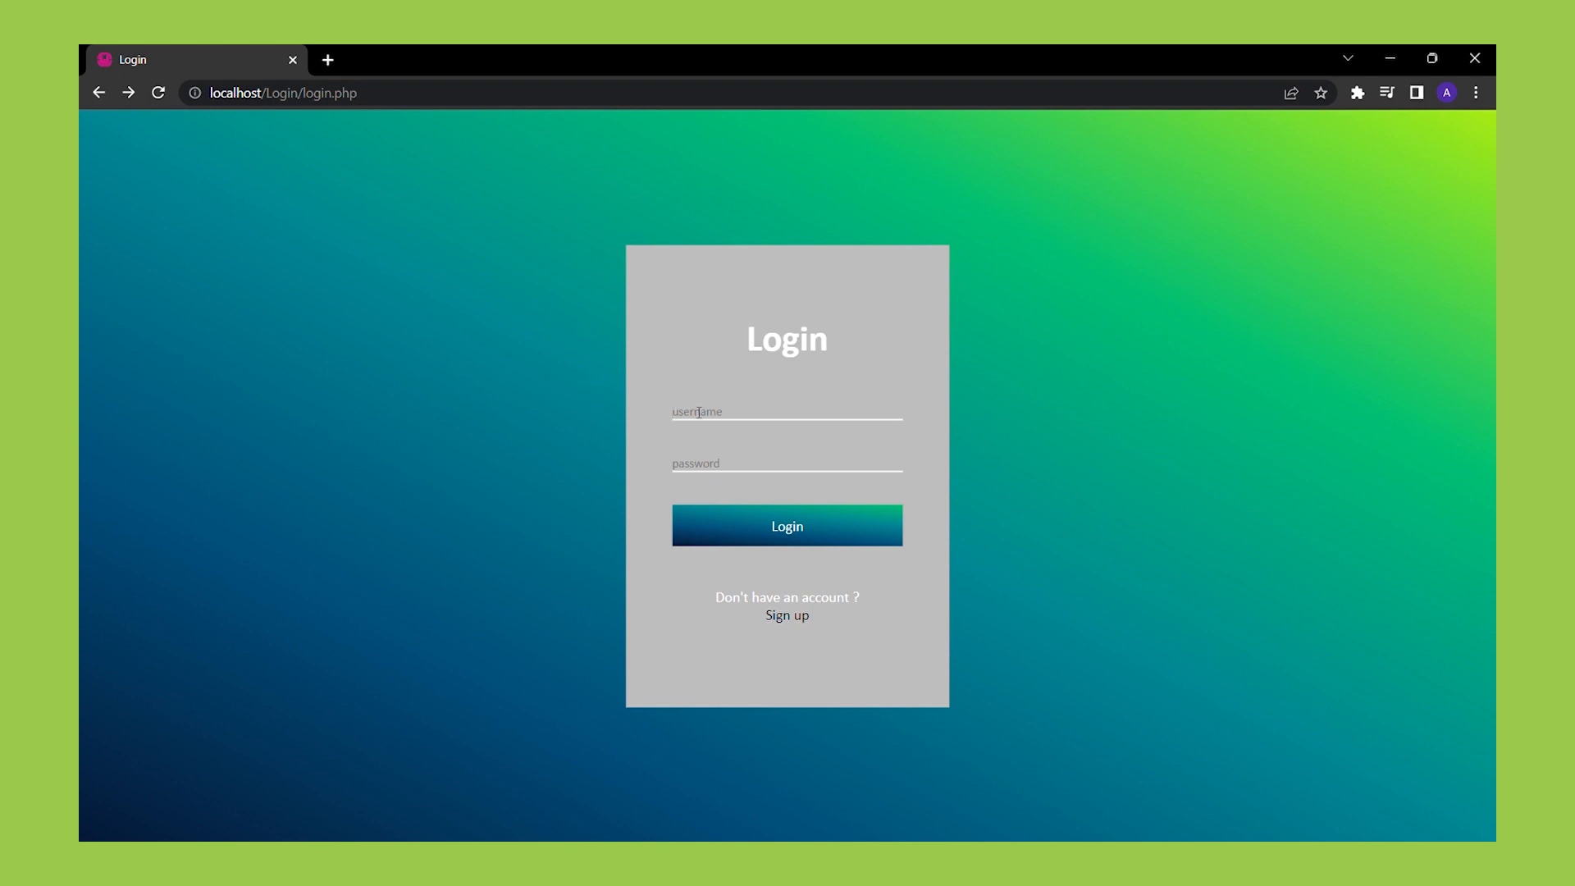
type("' OR 1=1 --")
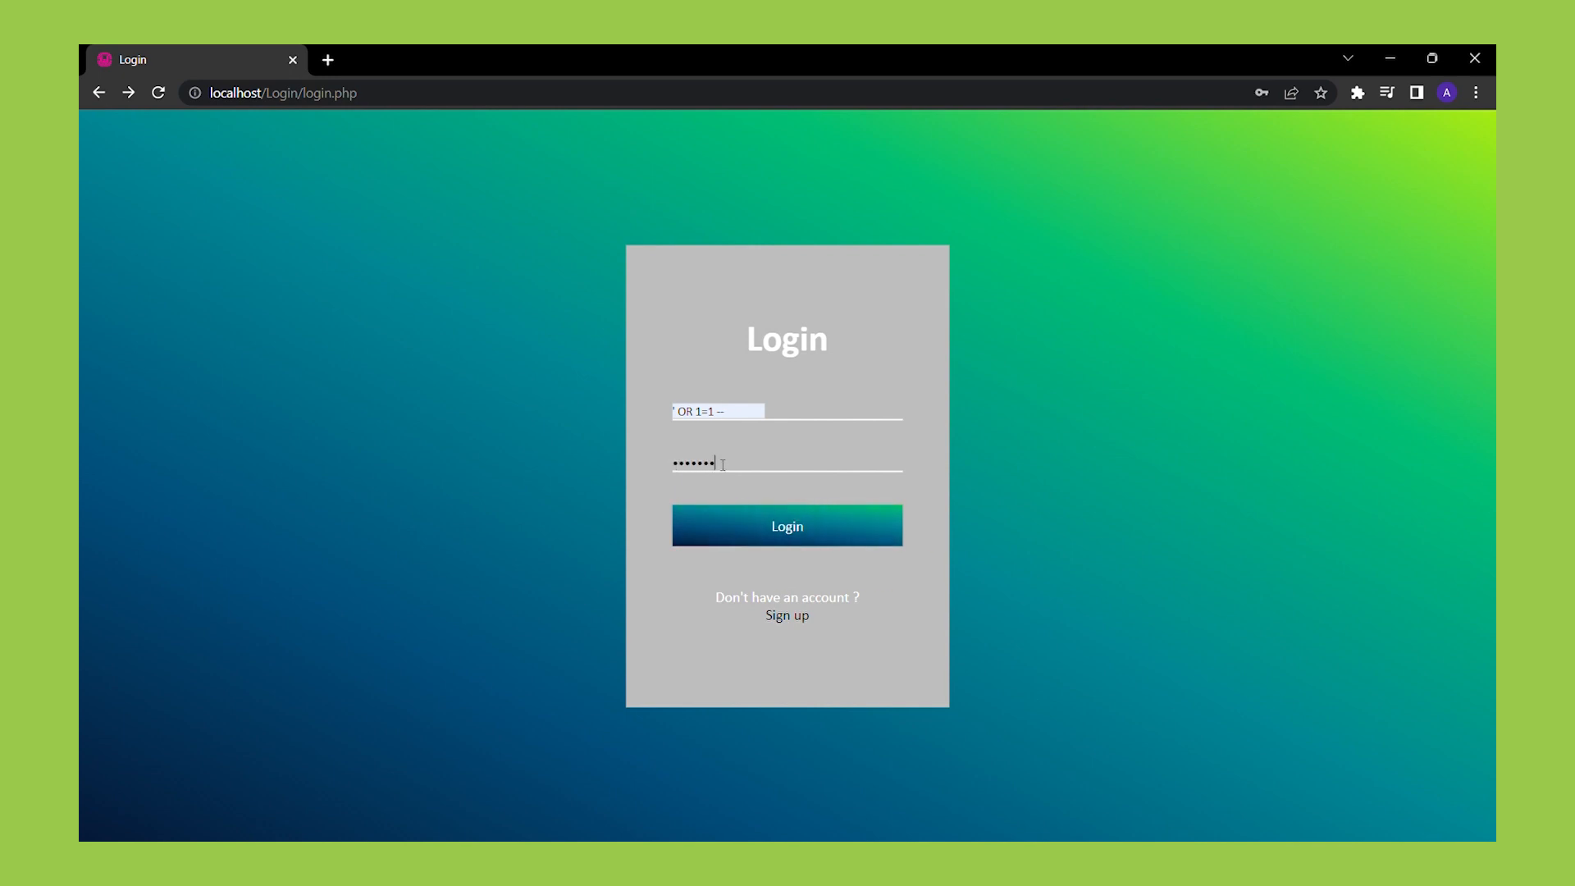
left_click(786, 525)
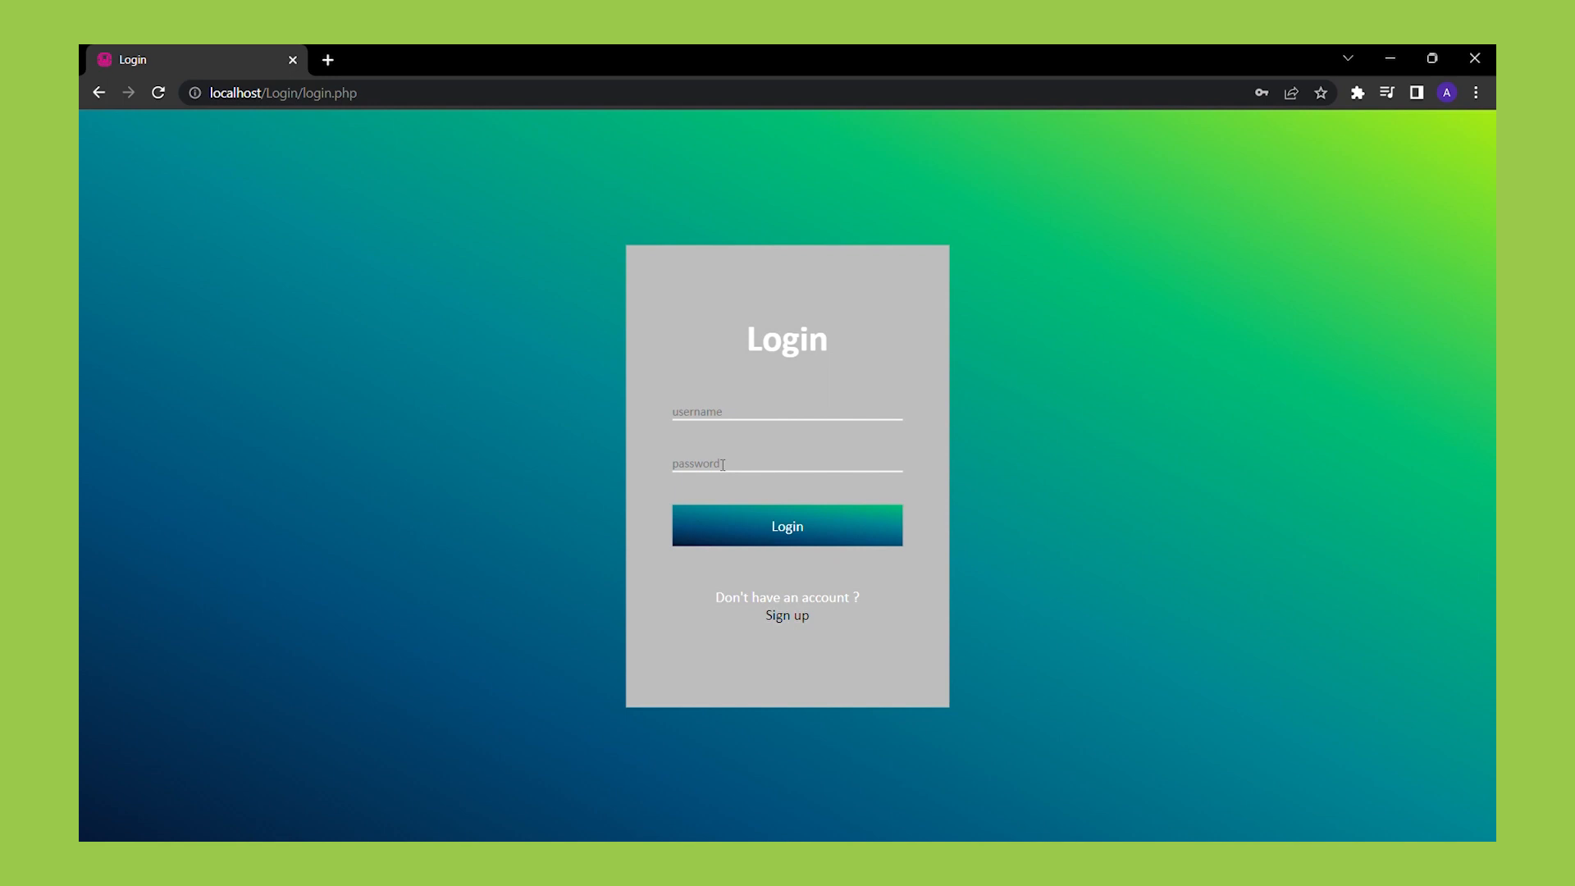
mouse_move(1399, 138)
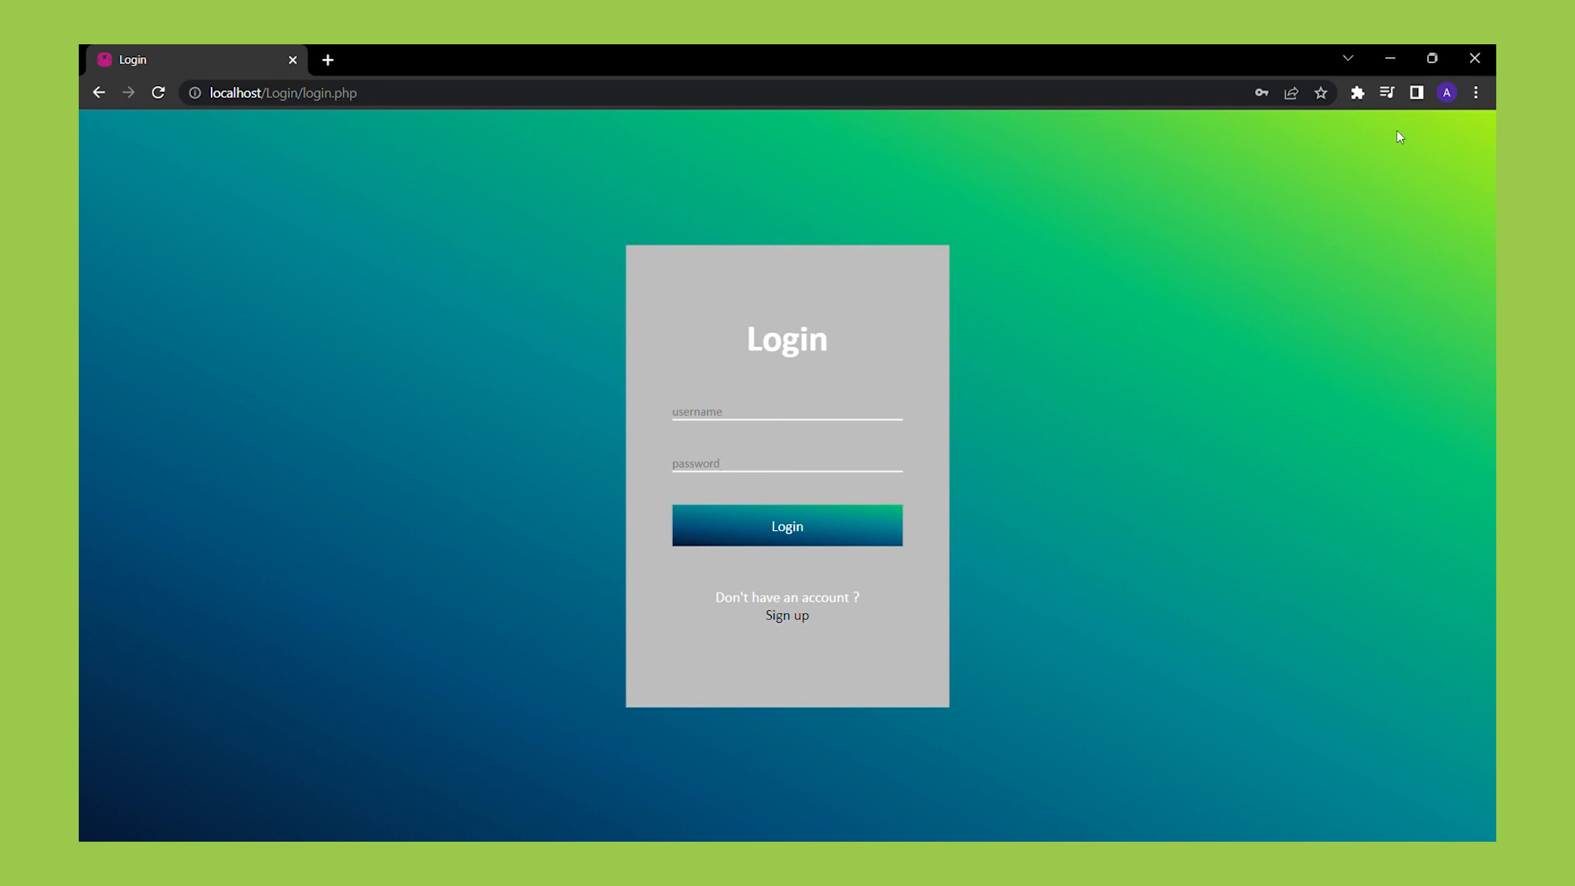